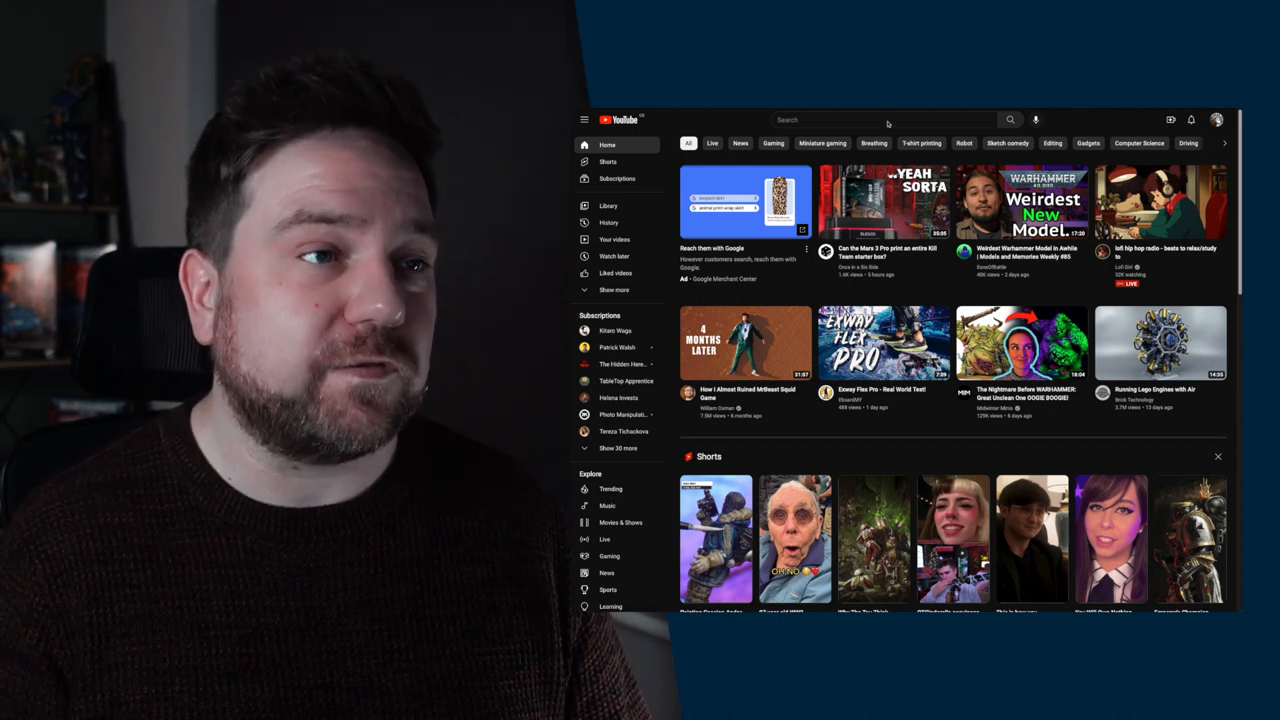
Step: Search YouTube for 'drukhari auspex tactics' and scroll through the video results
text(drukhari aus)
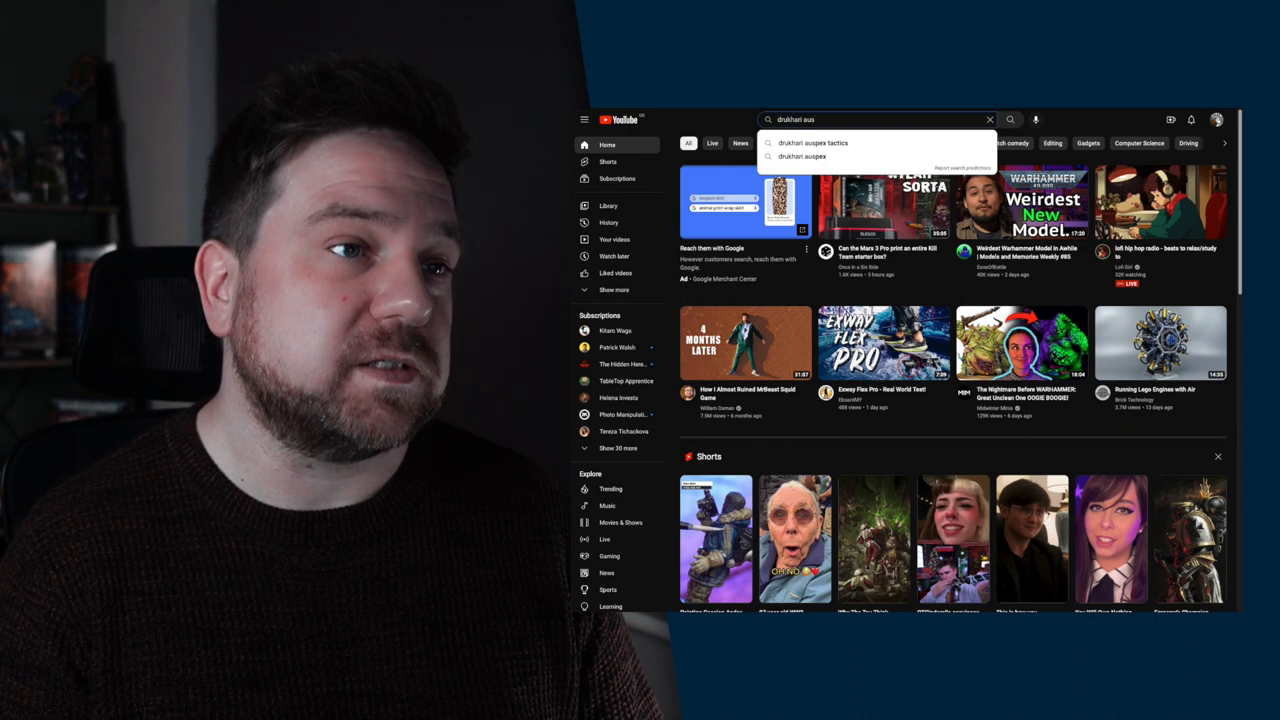
click(813, 142)
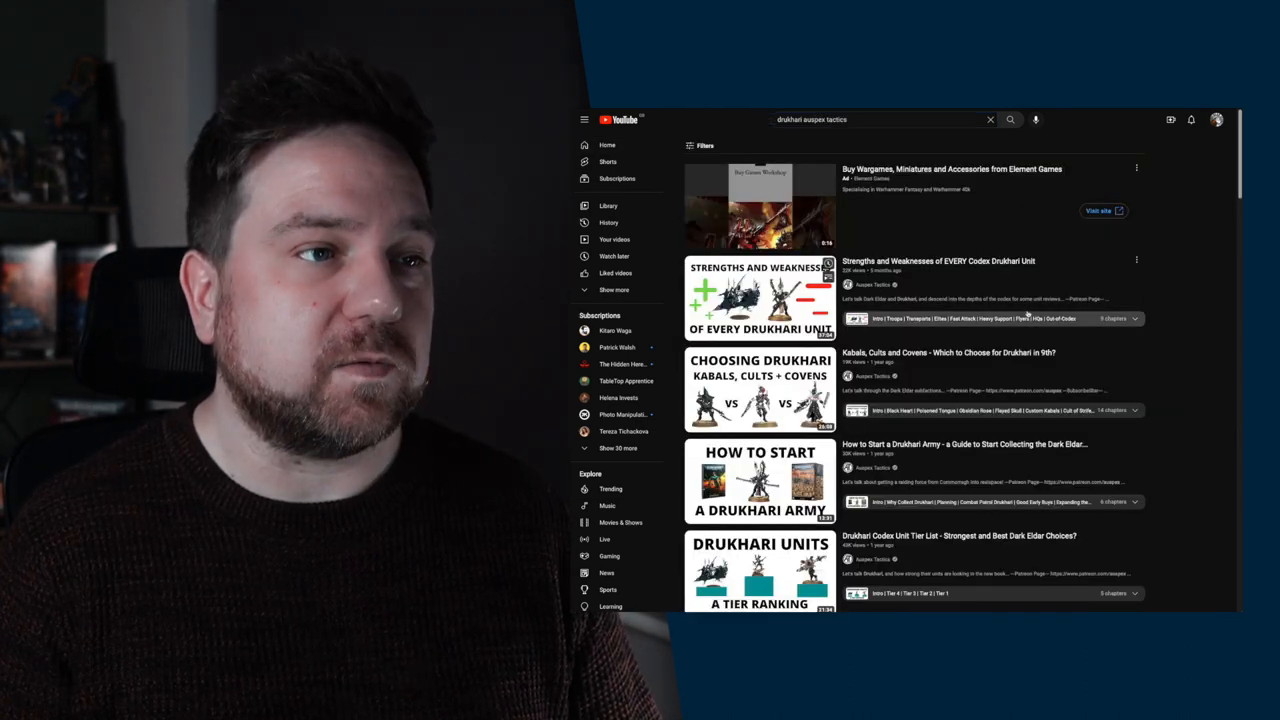
scroll(down, 3)
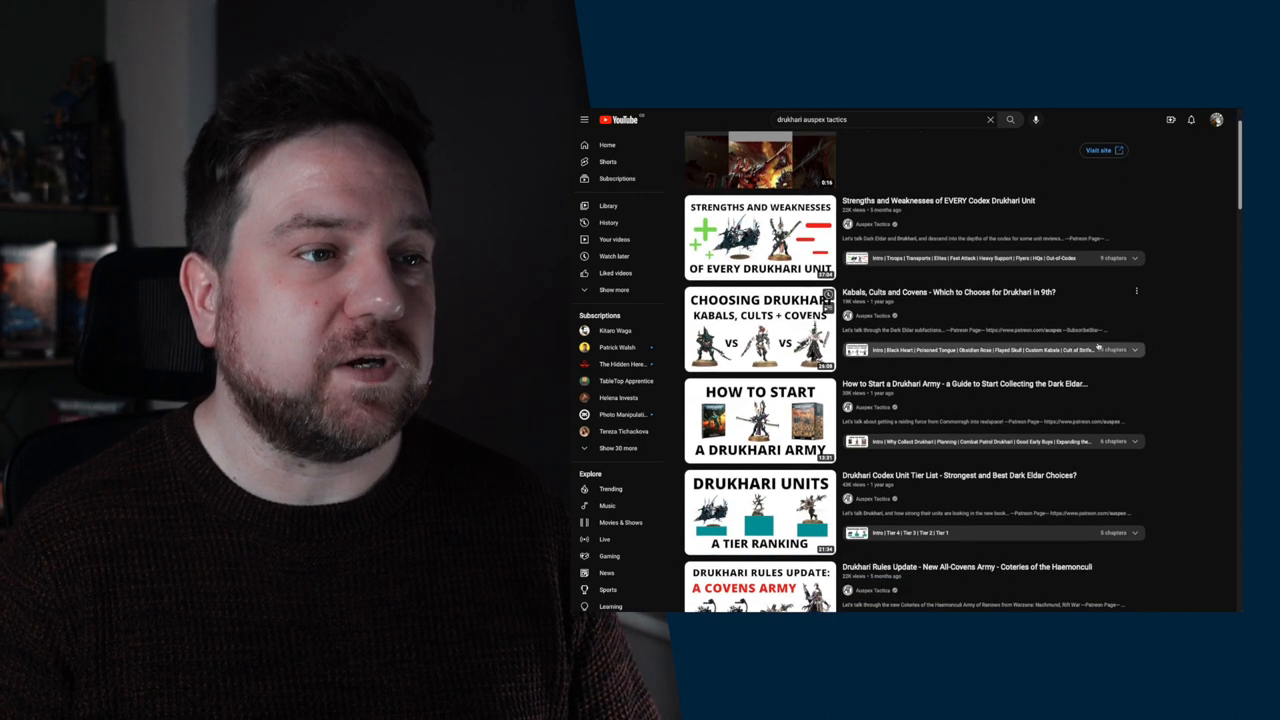
scroll(down, 3)
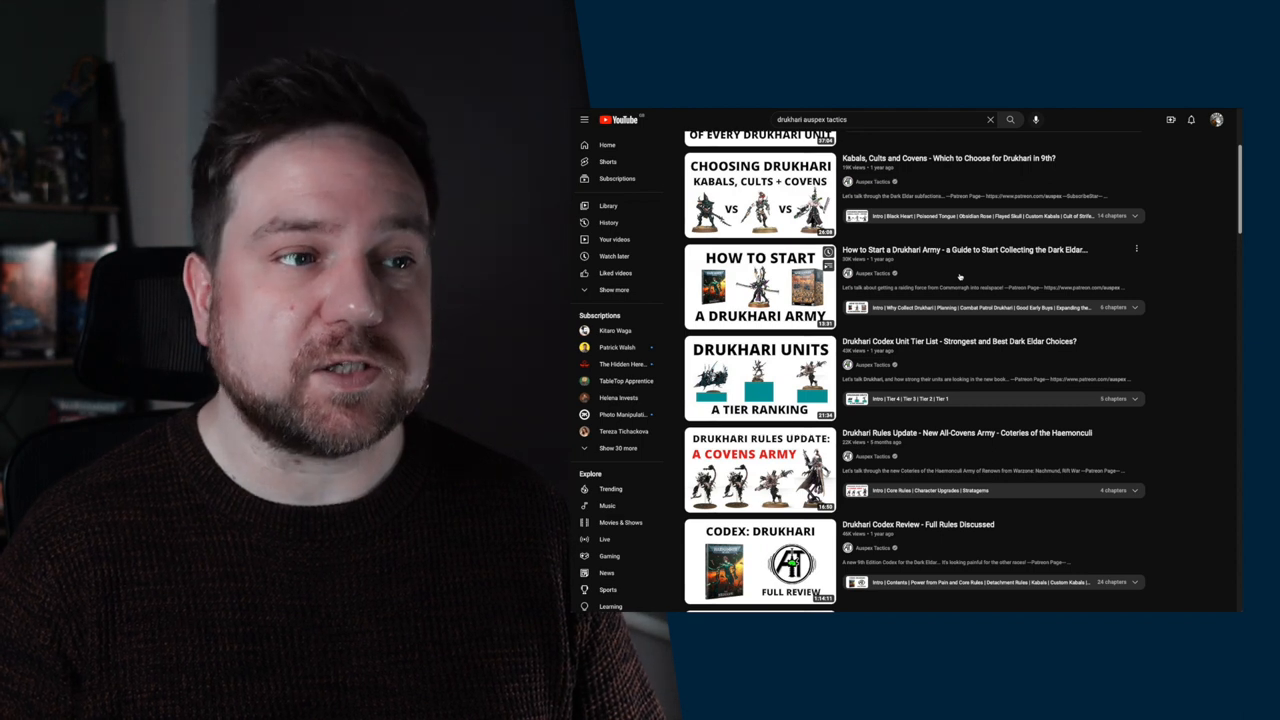
Step: Play the Auspex Tactics 'How to Start a Drukhari Army' video
click(759, 286)
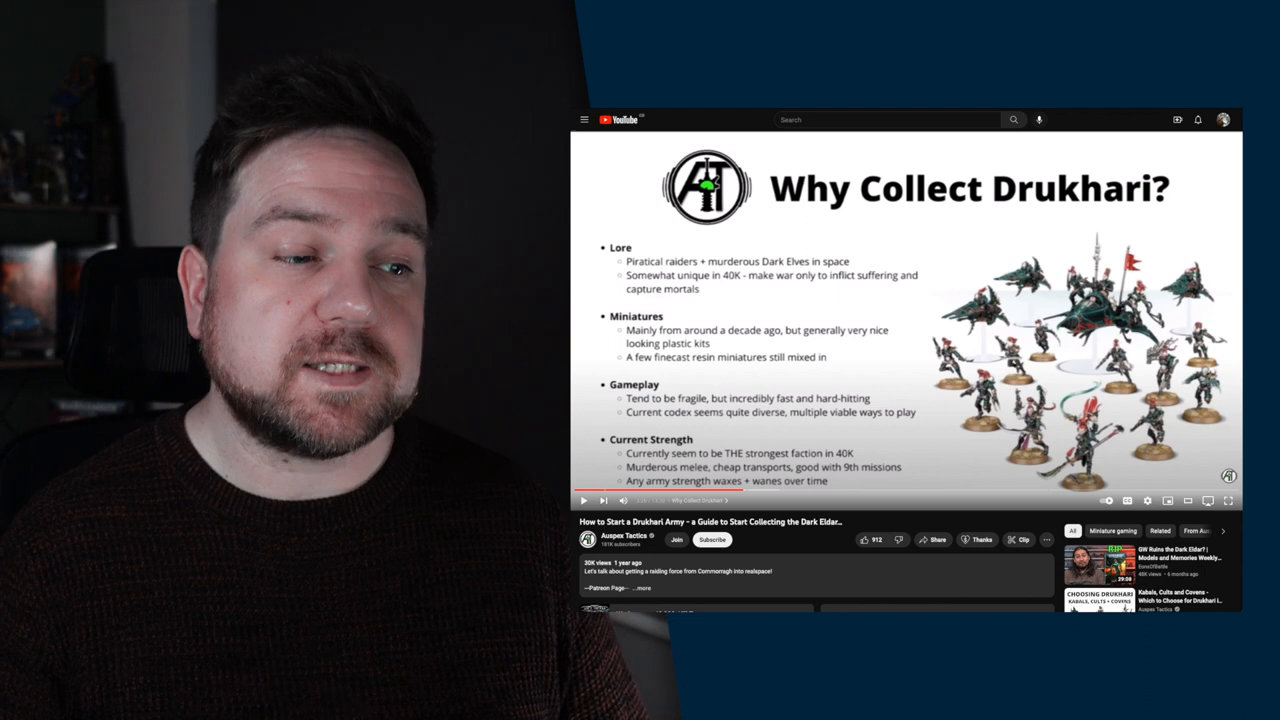
Step: Jump the video to the Combat Patrol Drukhari chapter on the progress bar
click(583, 500)
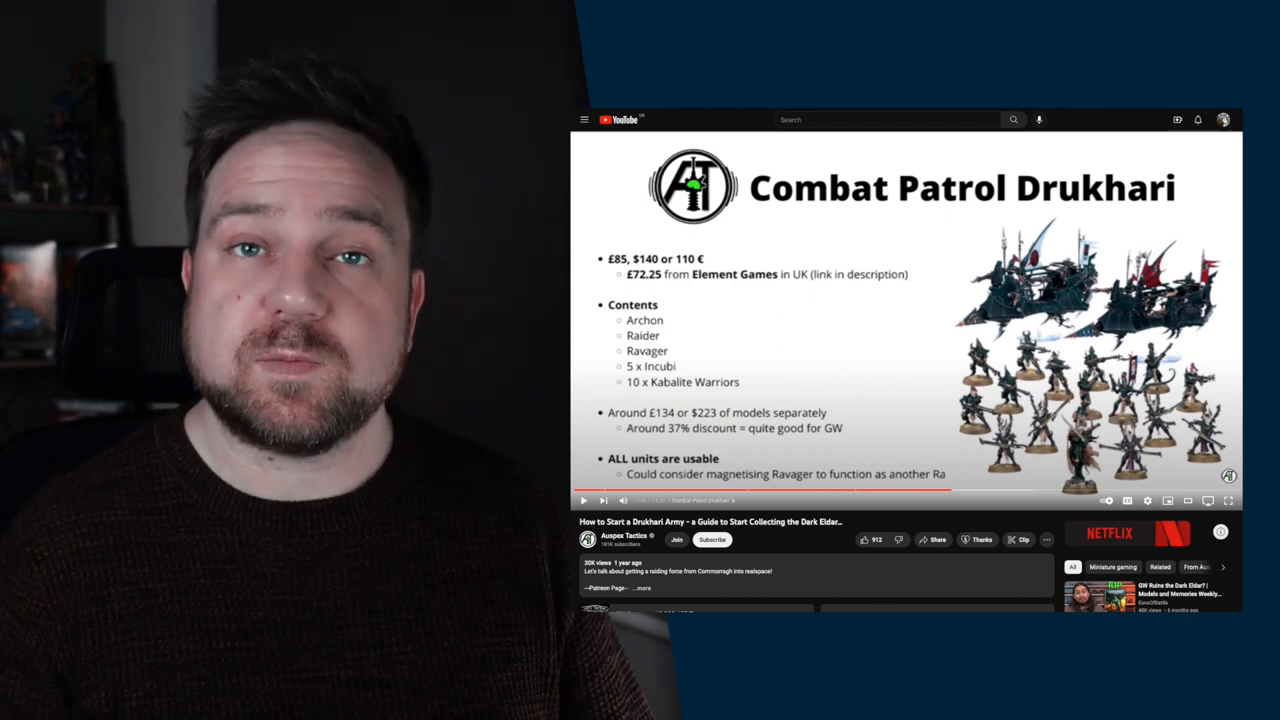
Step: Advance the guide to the Other Good Buys slide, then open a blank Google page
click(583, 500)
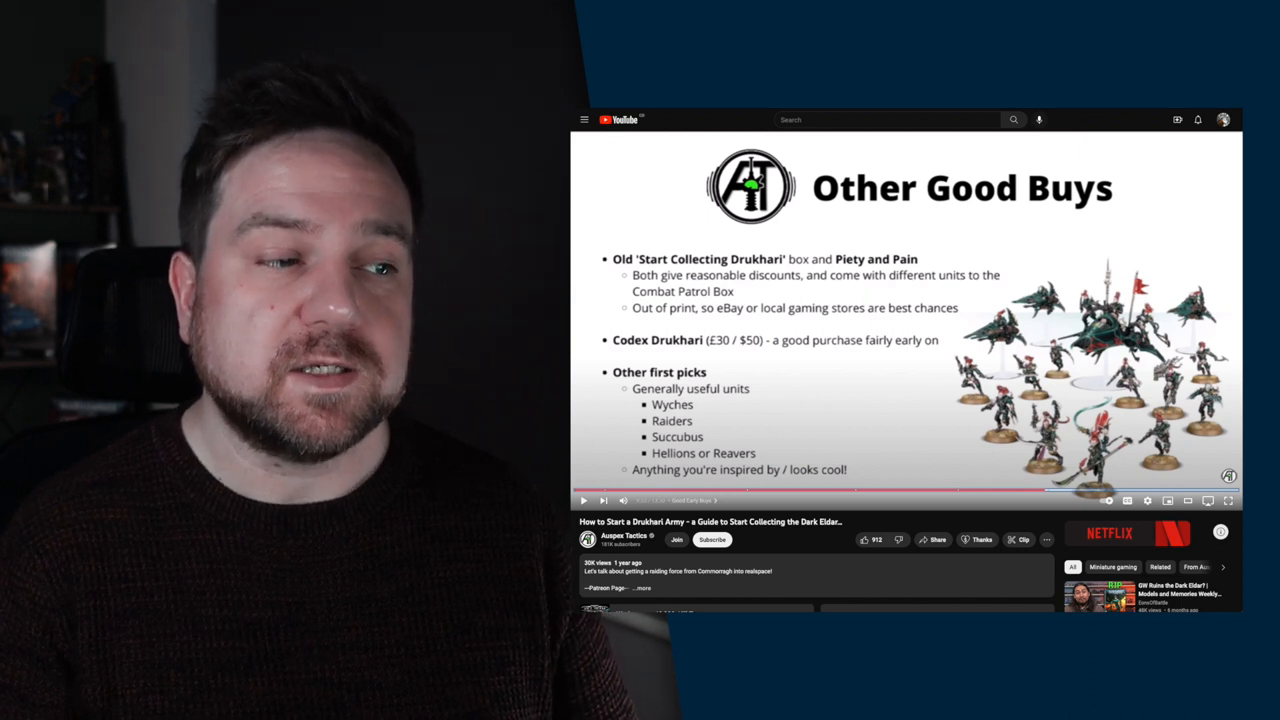
click(583, 500)
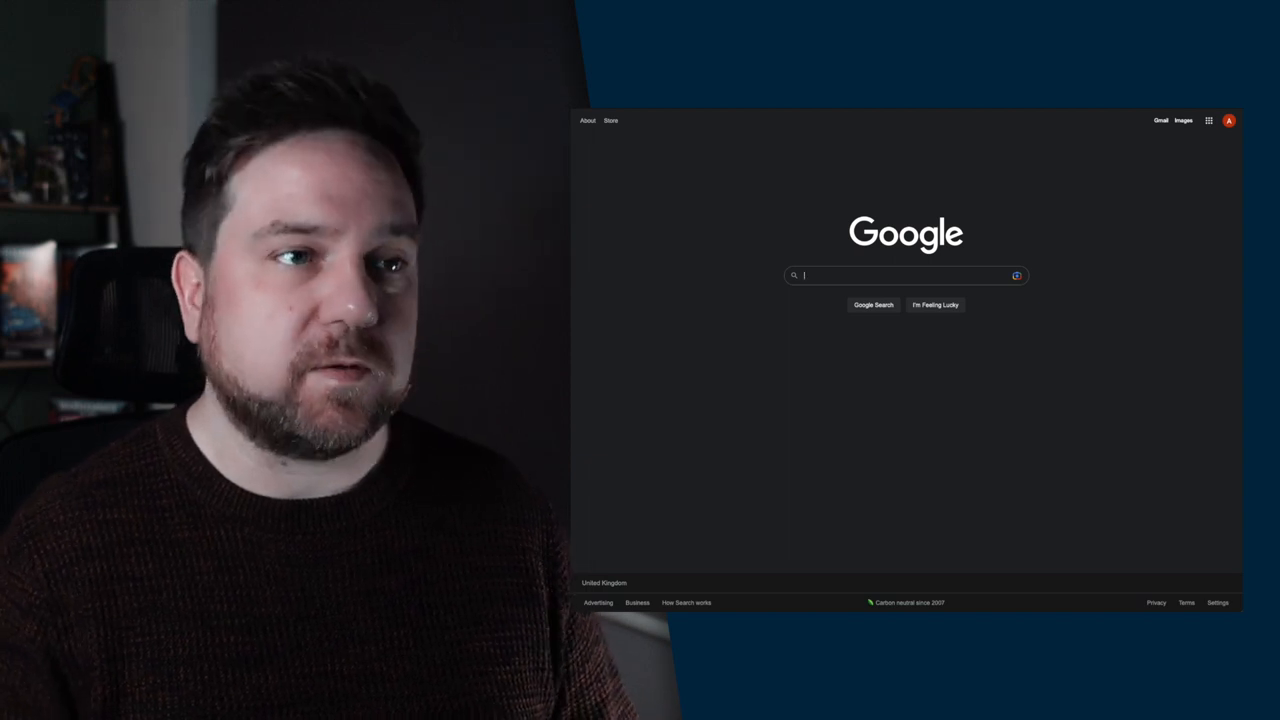
Step: Search Google for 'drukhari reddit' and open the r/Drukhari result
text(drukhari reddit)
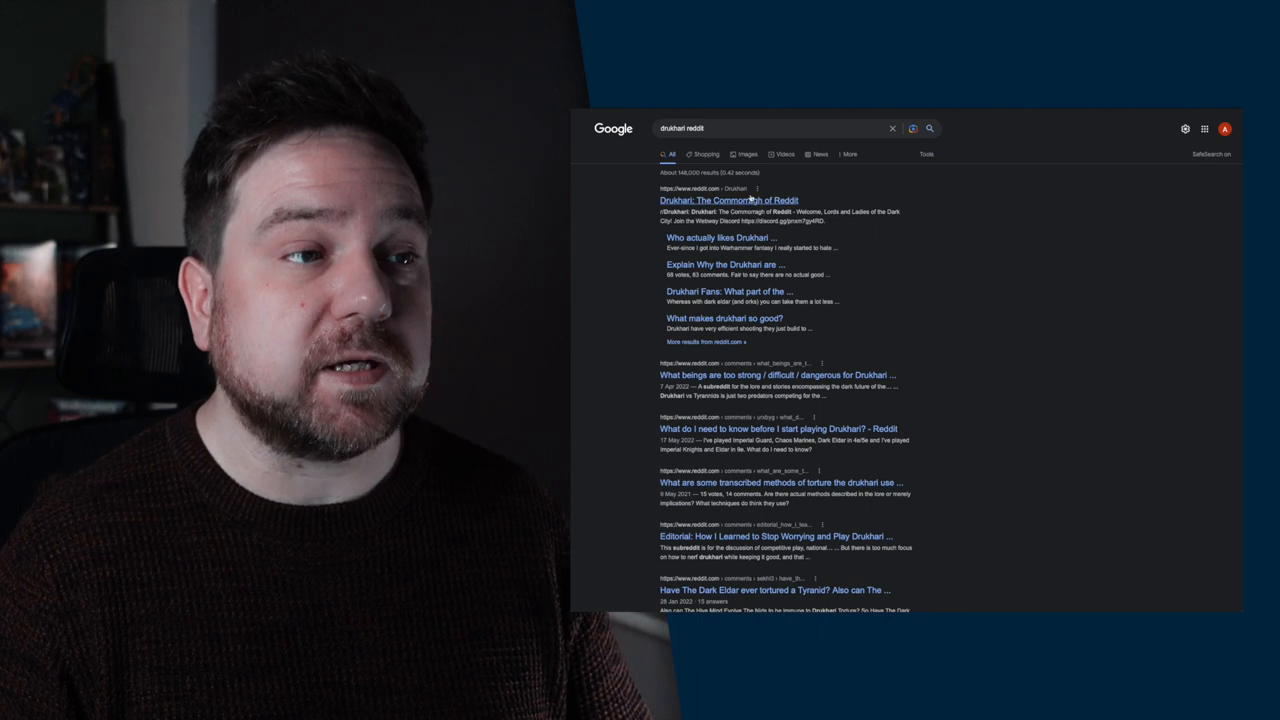
click(727, 200)
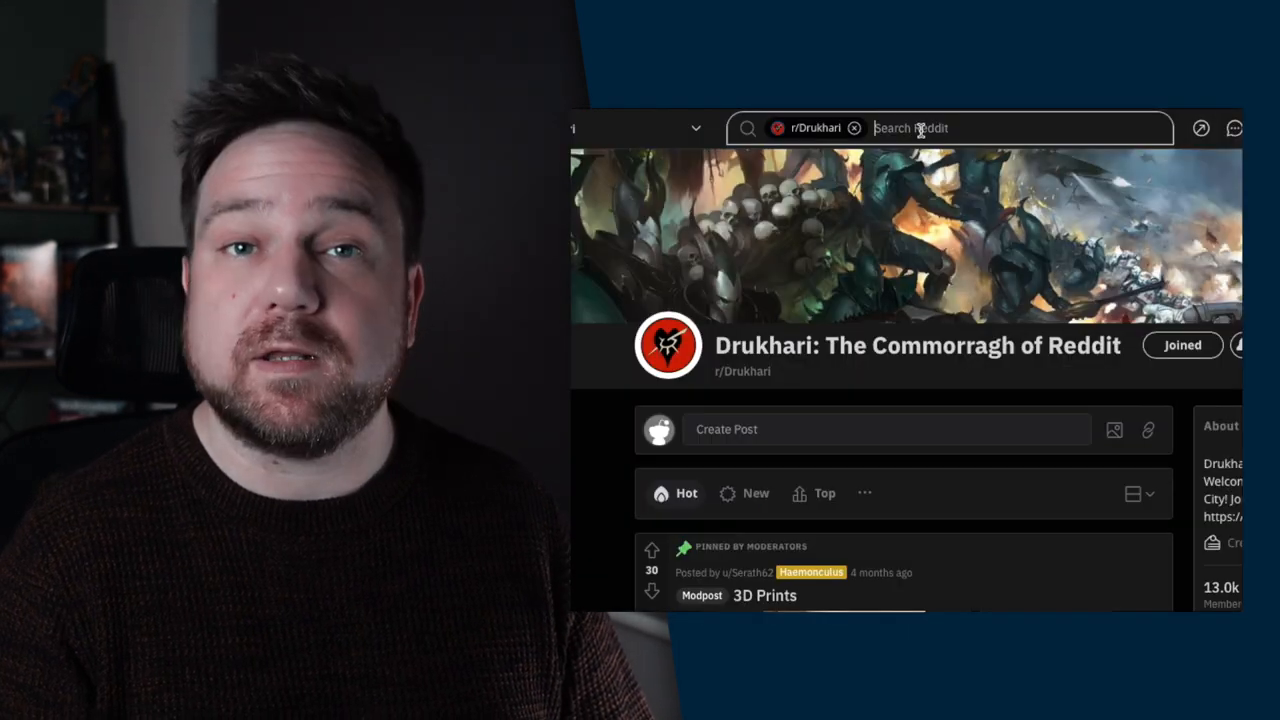
Step: Run a 'combat patrol' search within r/Drukhari
text(combat patr)
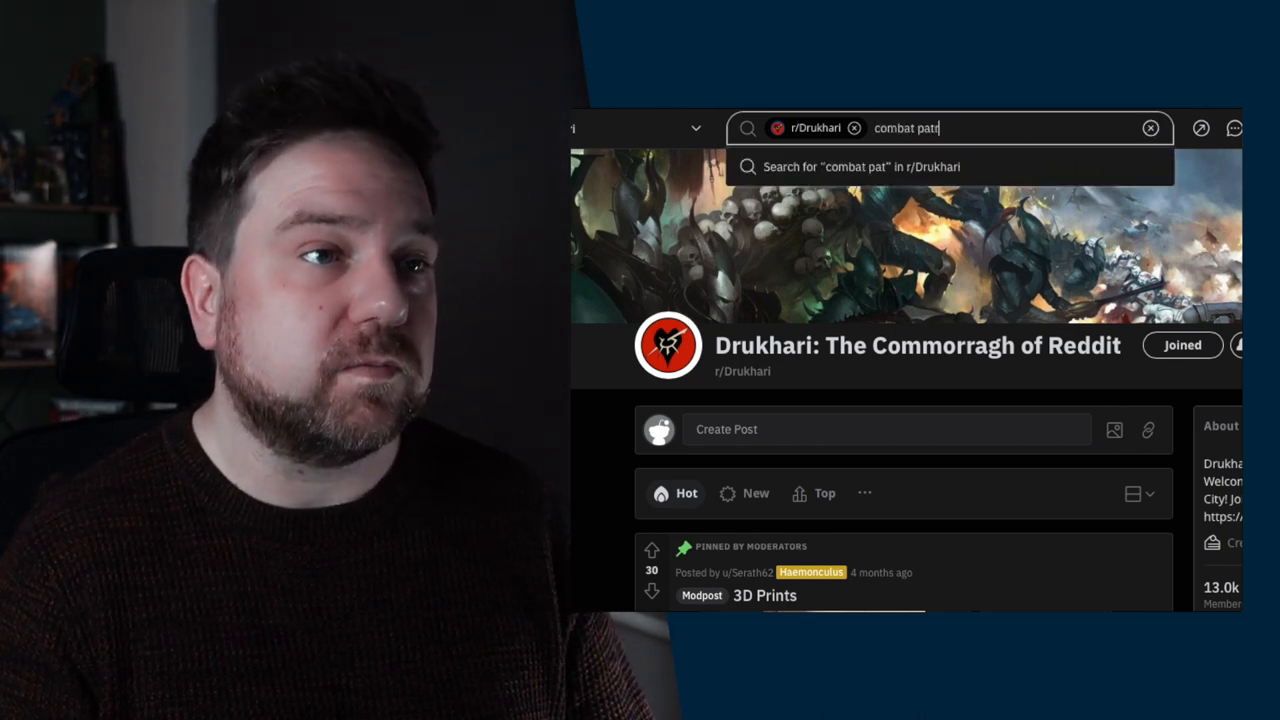
key(enter)
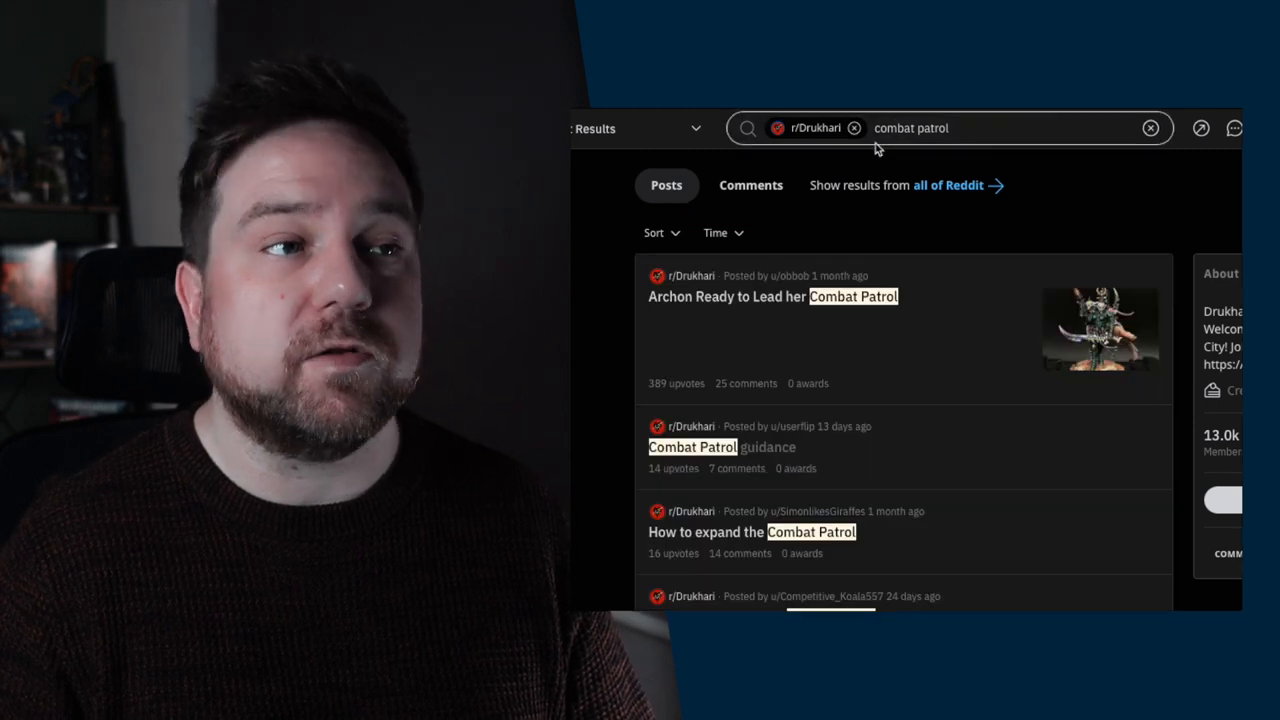
mouse_move(762, 135)
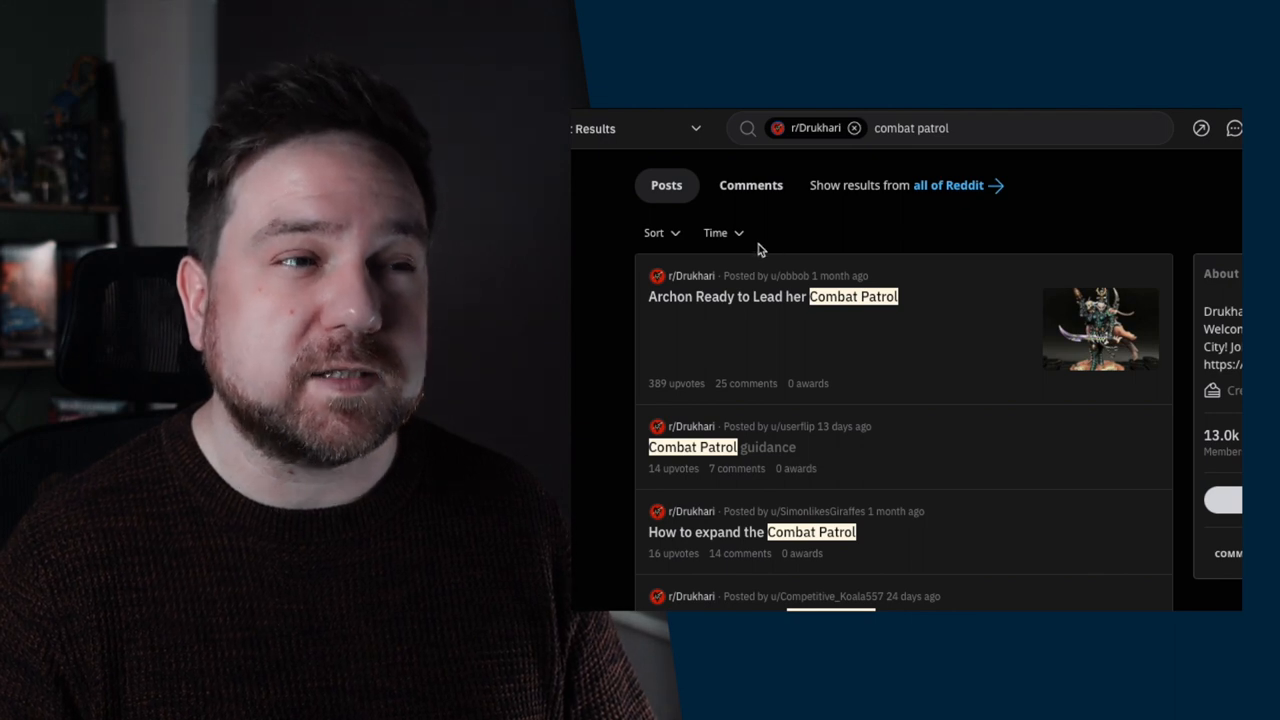
Step: Filter the combat patrol results to Past Month and scroll through the posts
click(722, 232)
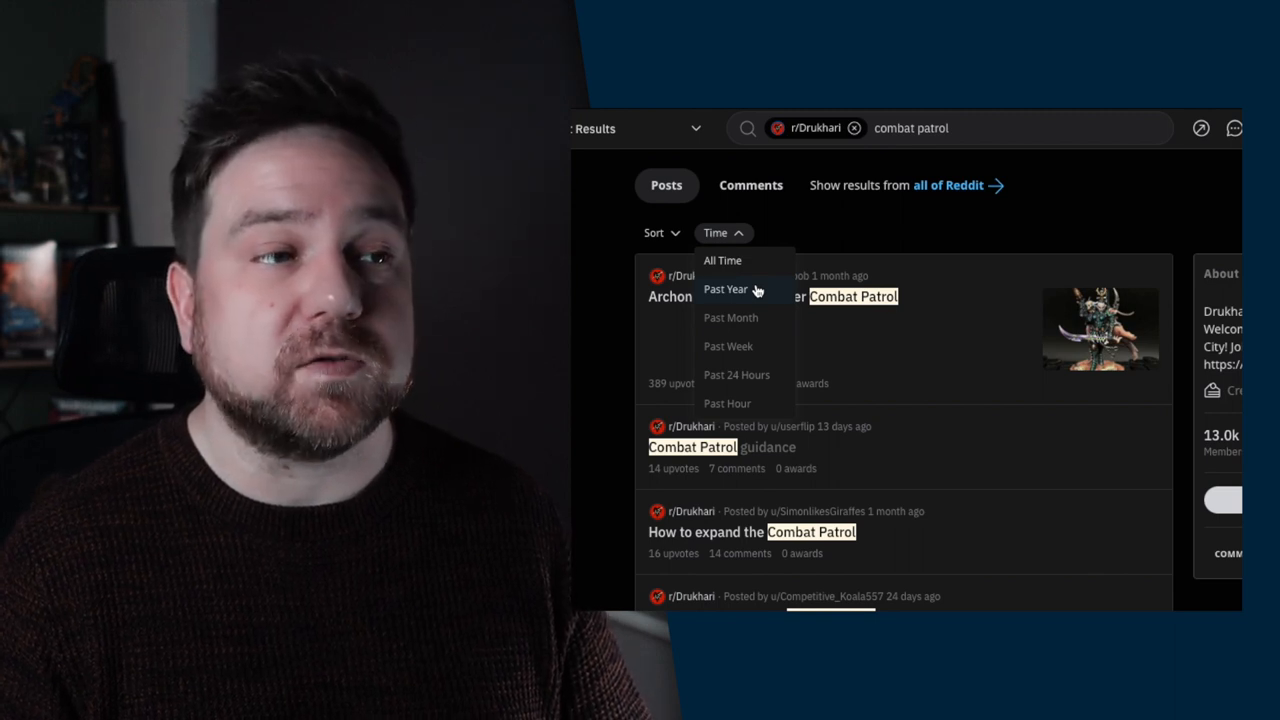
mouse_move(755, 318)
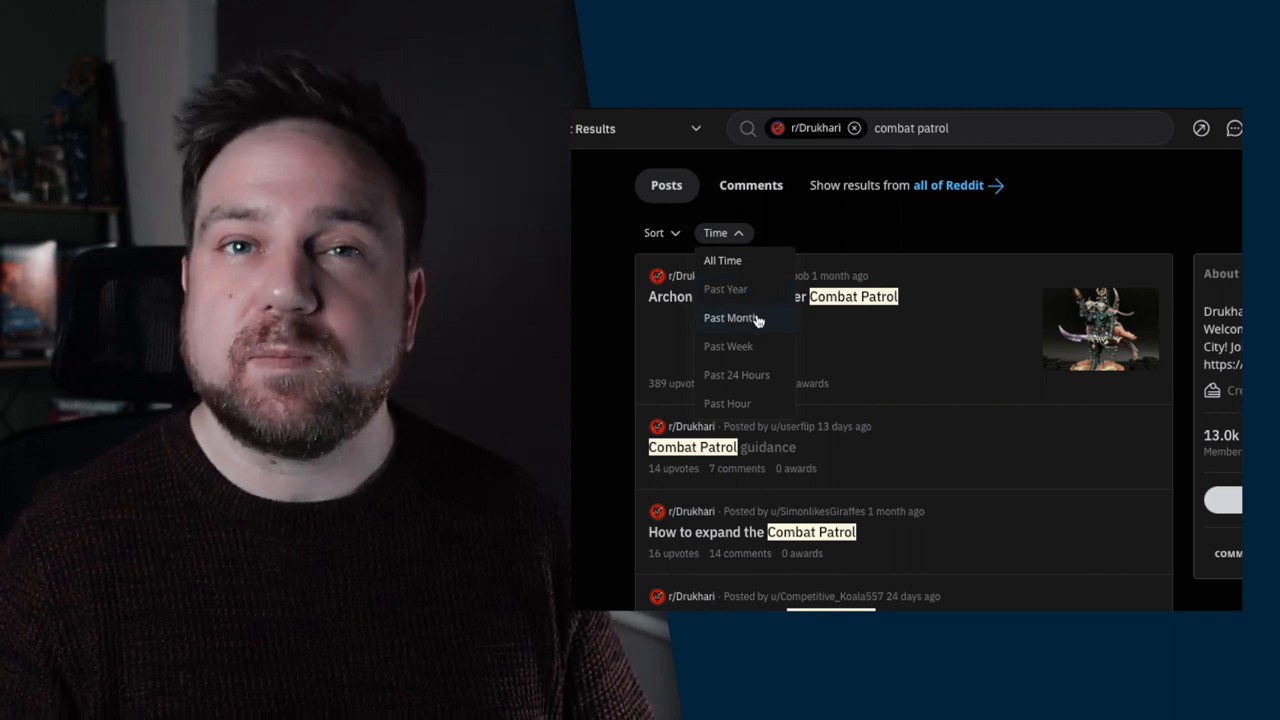
click(730, 317)
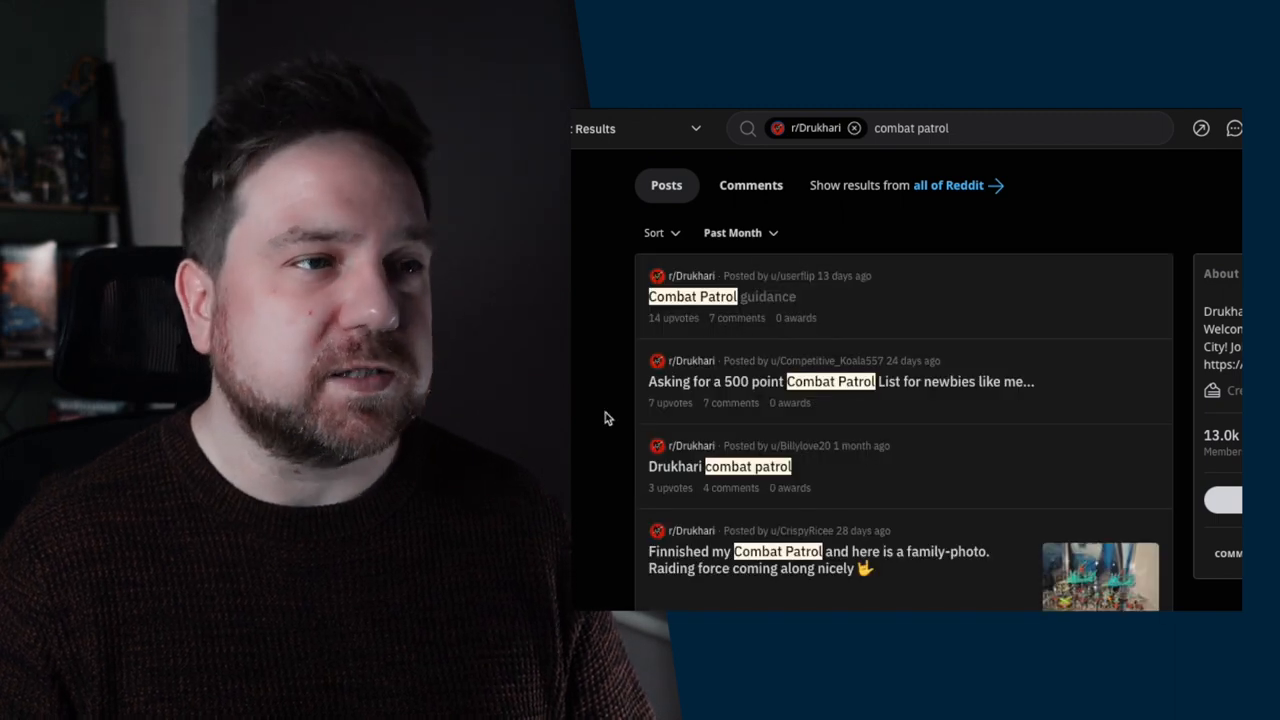
mouse_move(573, 383)
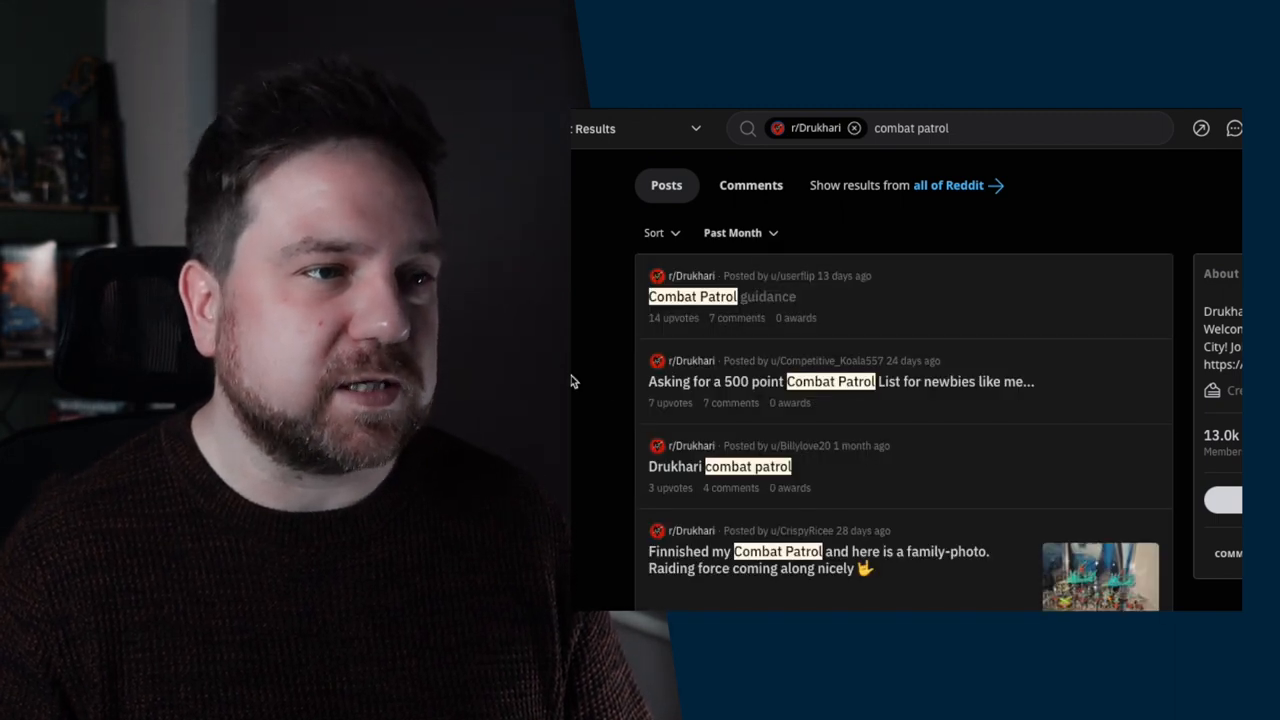
scroll(down, 3)
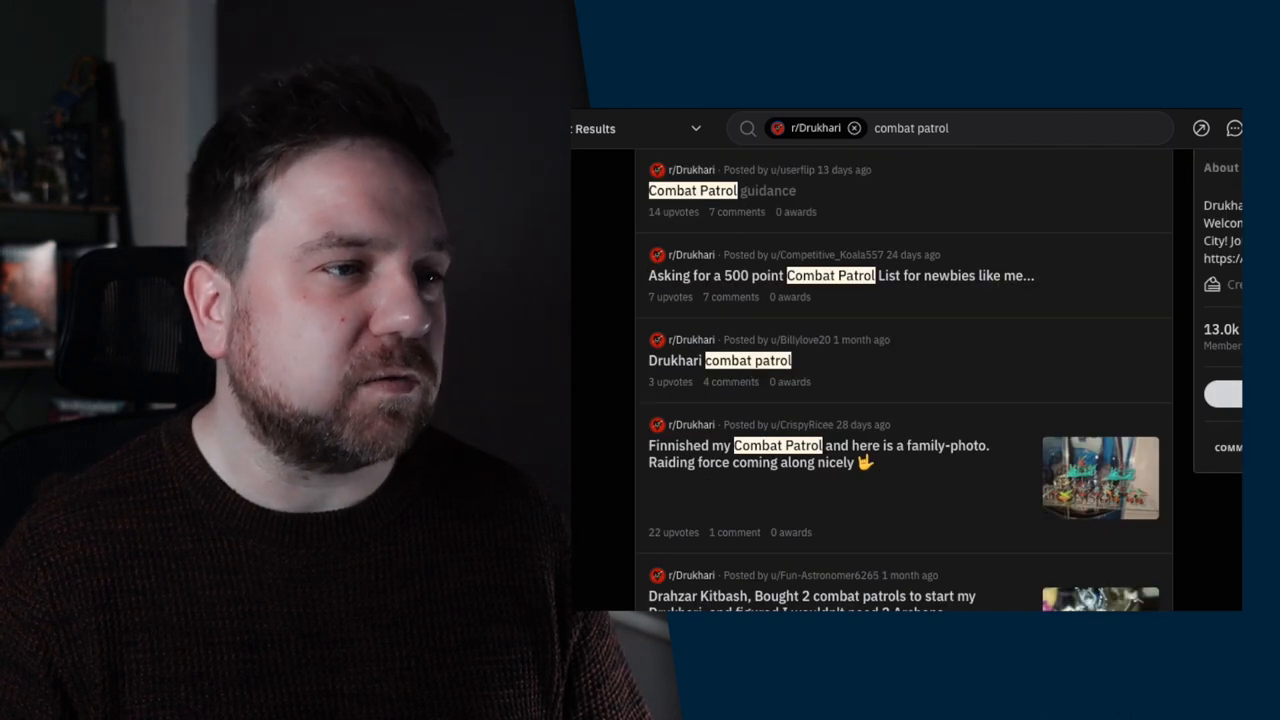
scroll(down, 3)
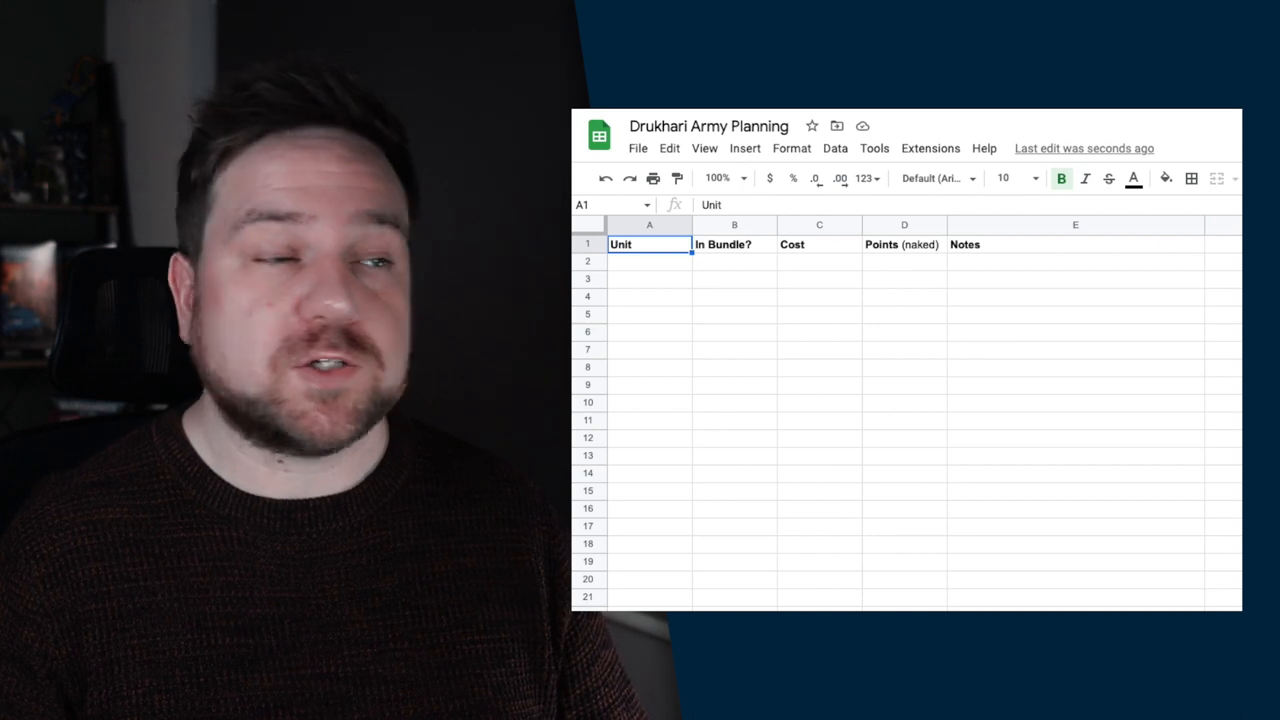
Step: Fill the Unit column with Archon, Kabalite Warriors, Incubi, Ravager and Raider
click(734, 244)
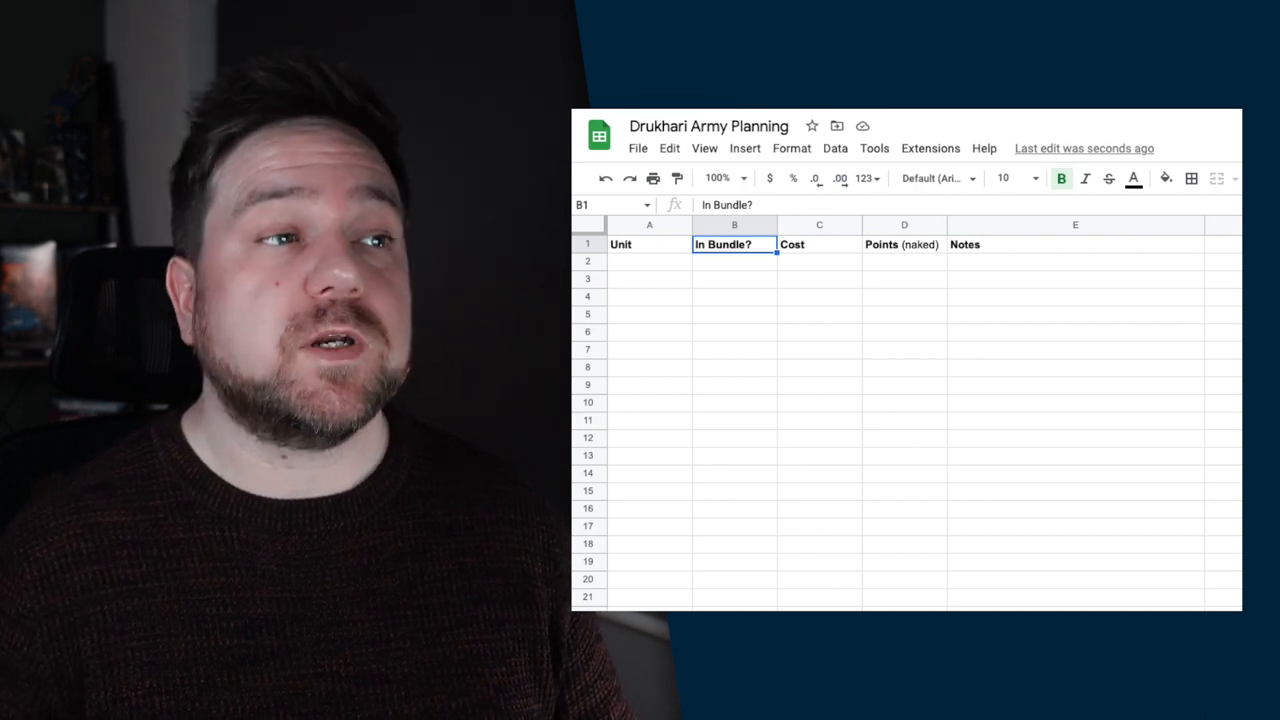
click(819, 244)
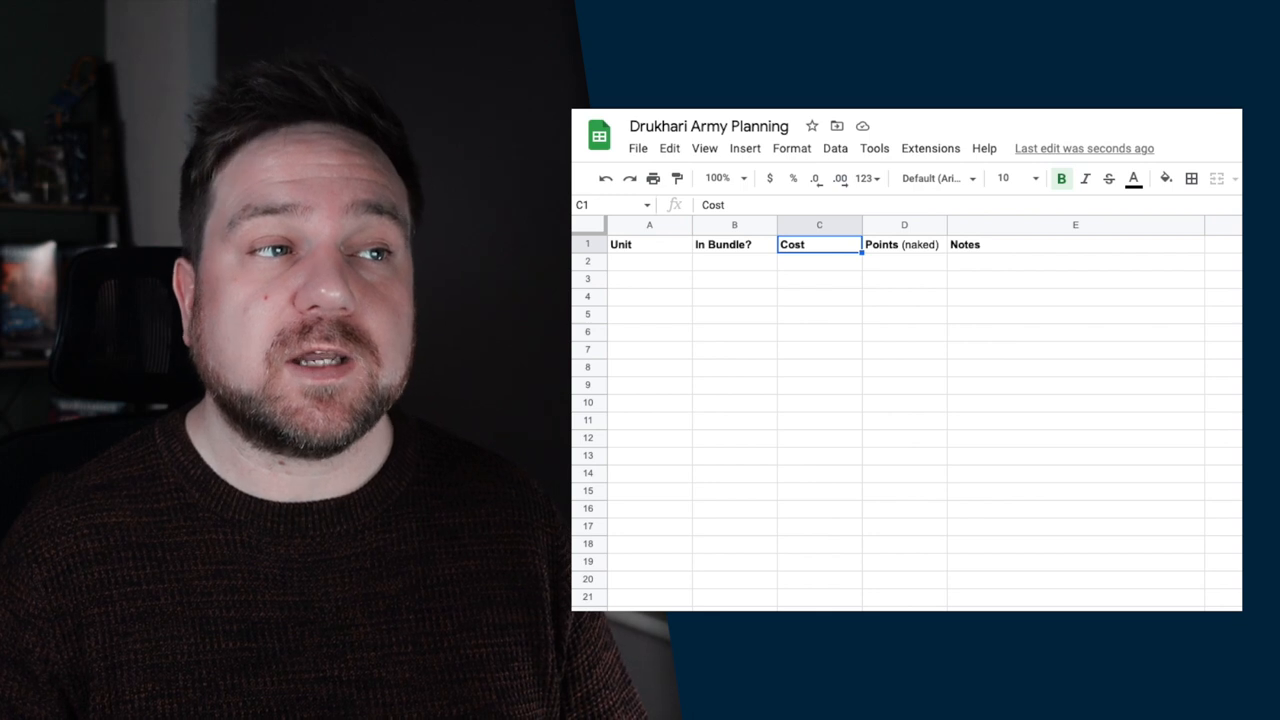
click(904, 244)
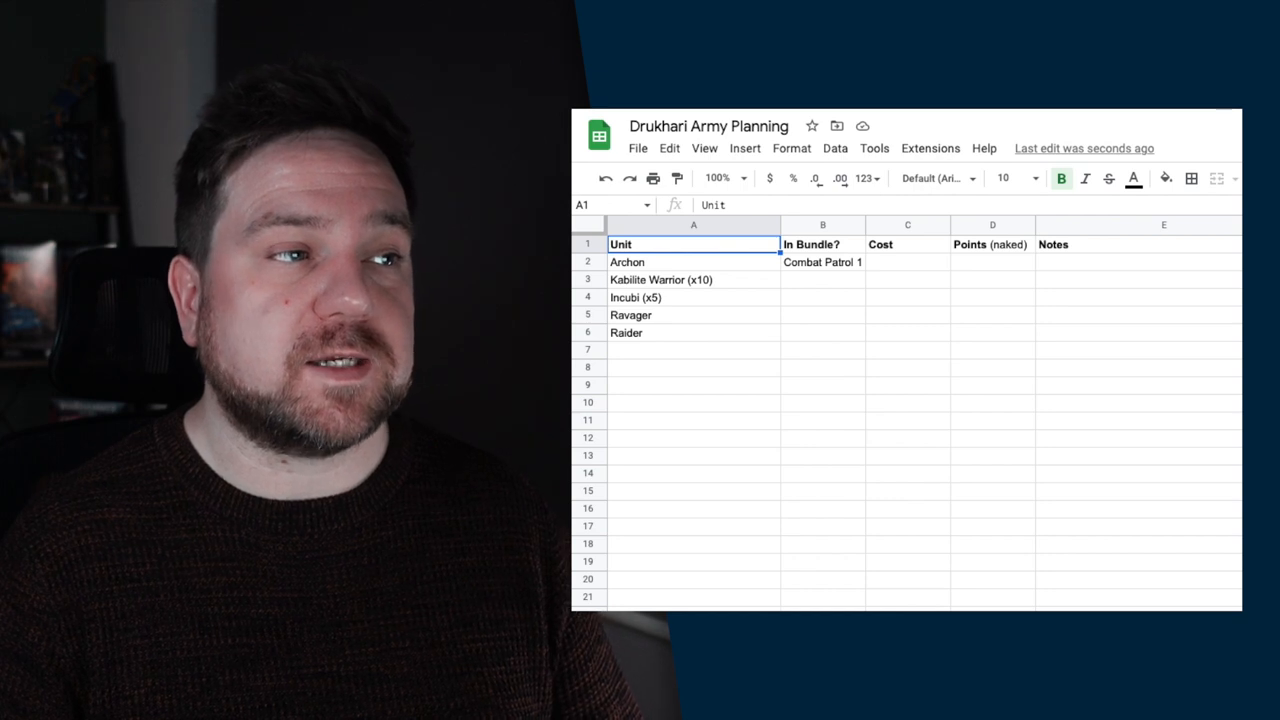
click(693, 261)
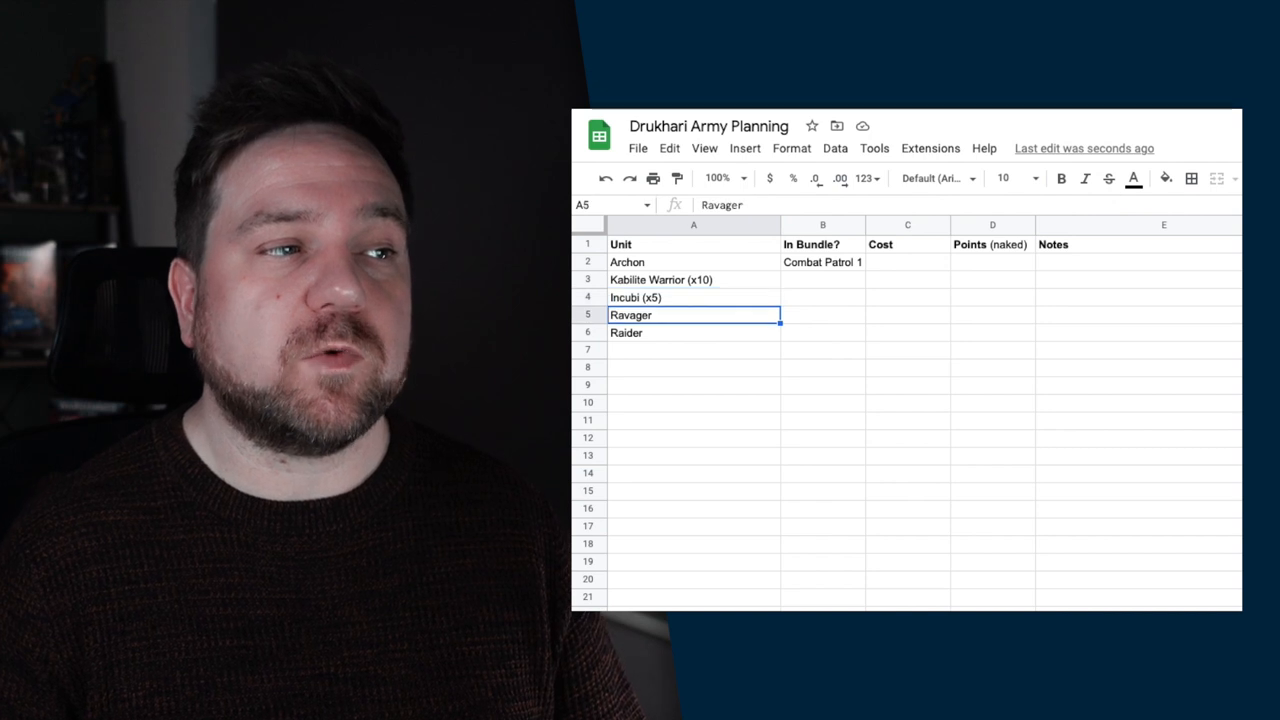
click(693, 332)
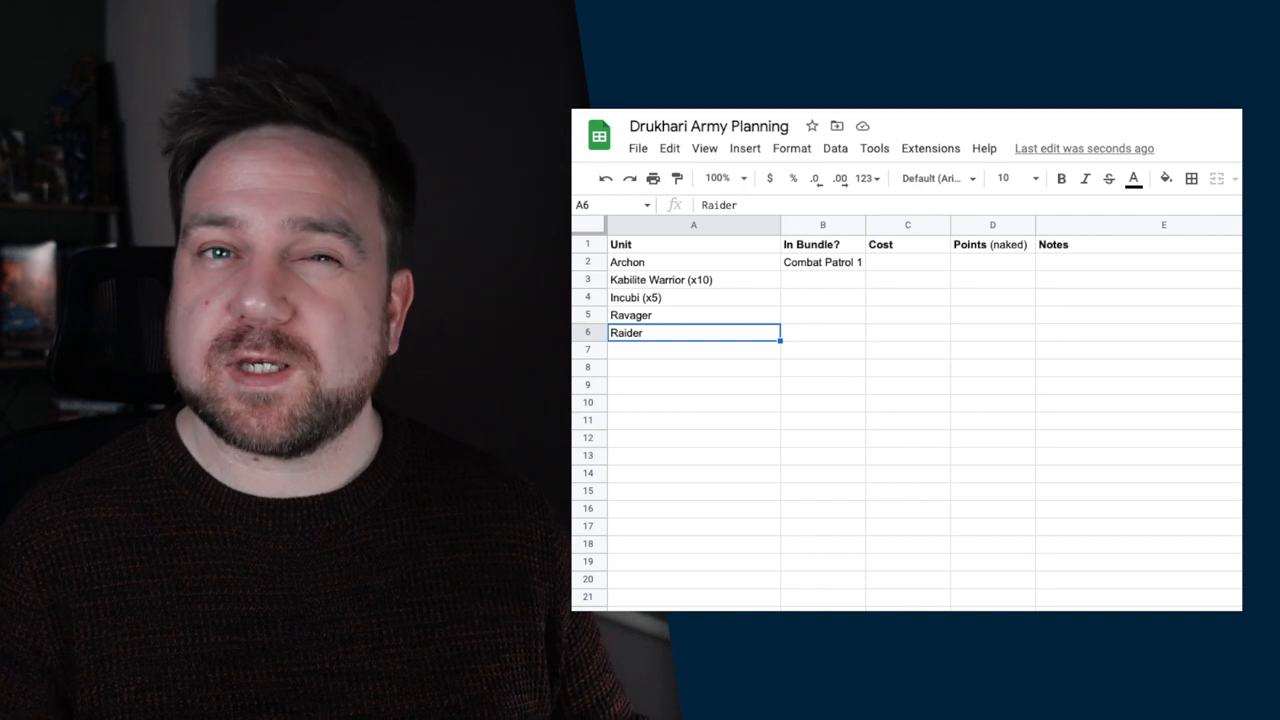
click(660, 279)
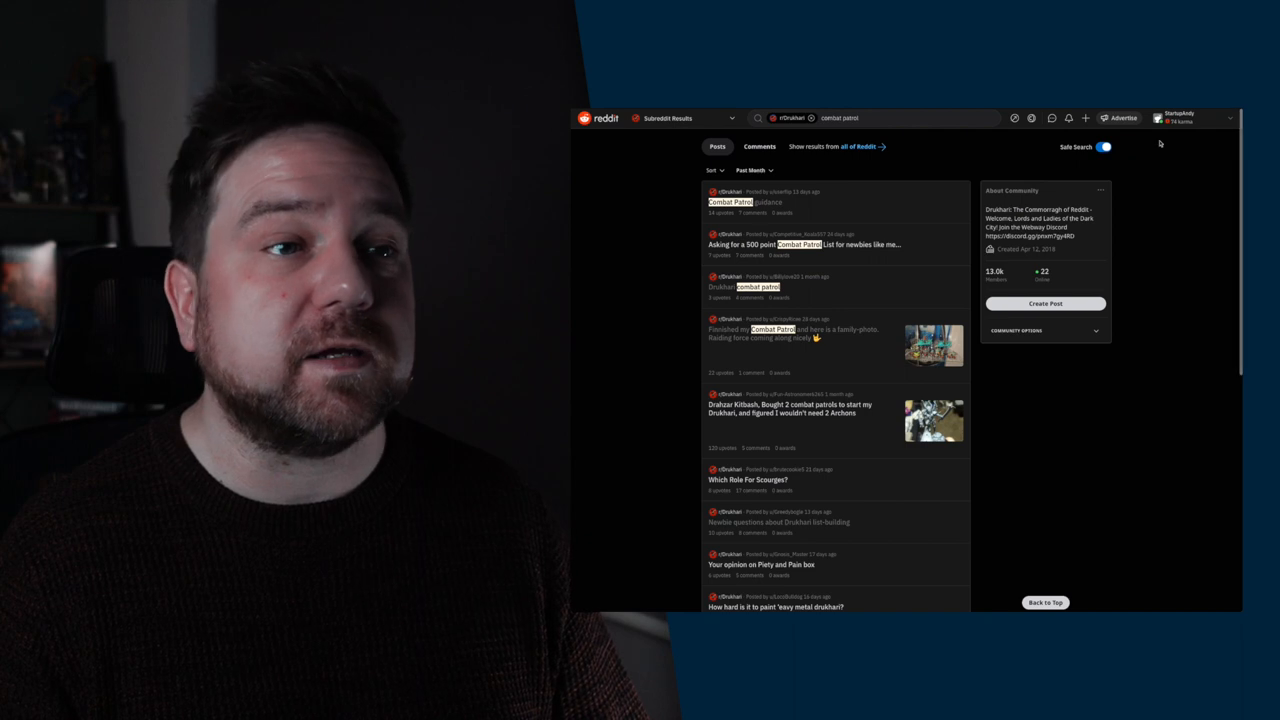
Step: Search r/Drukhari for 'list' and filter the results to Past Month
click(860, 118)
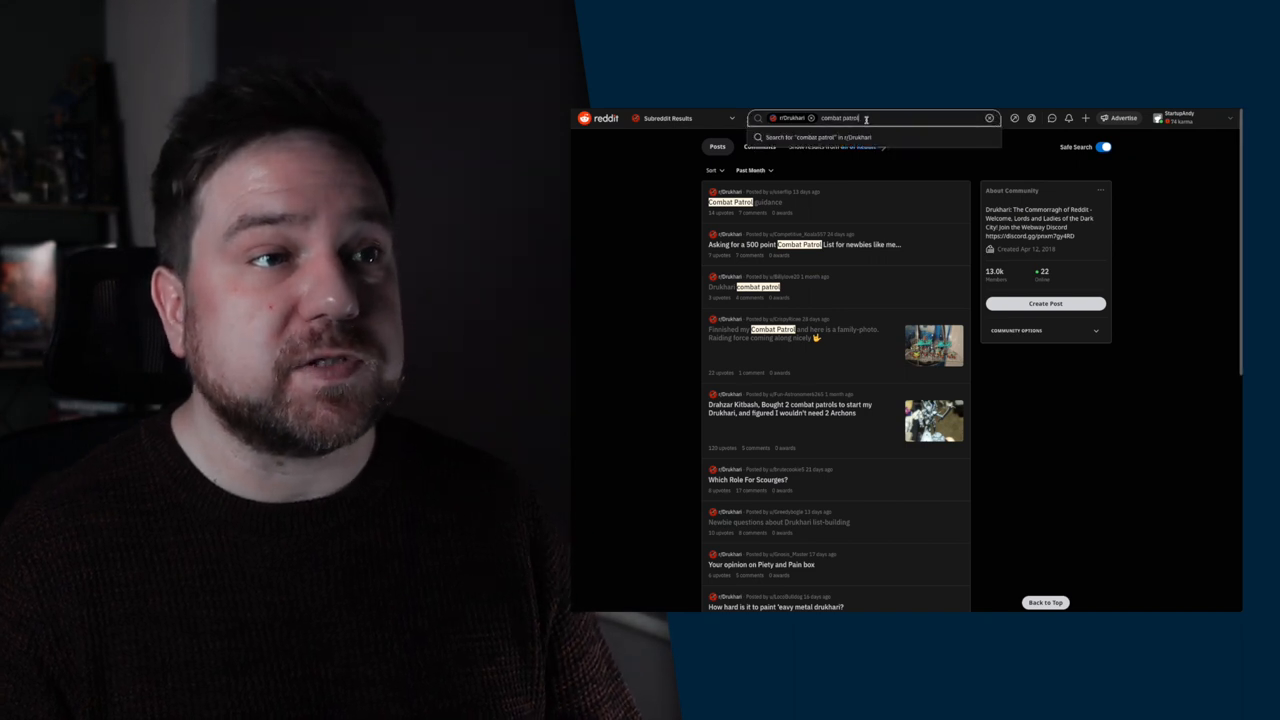
text(list)
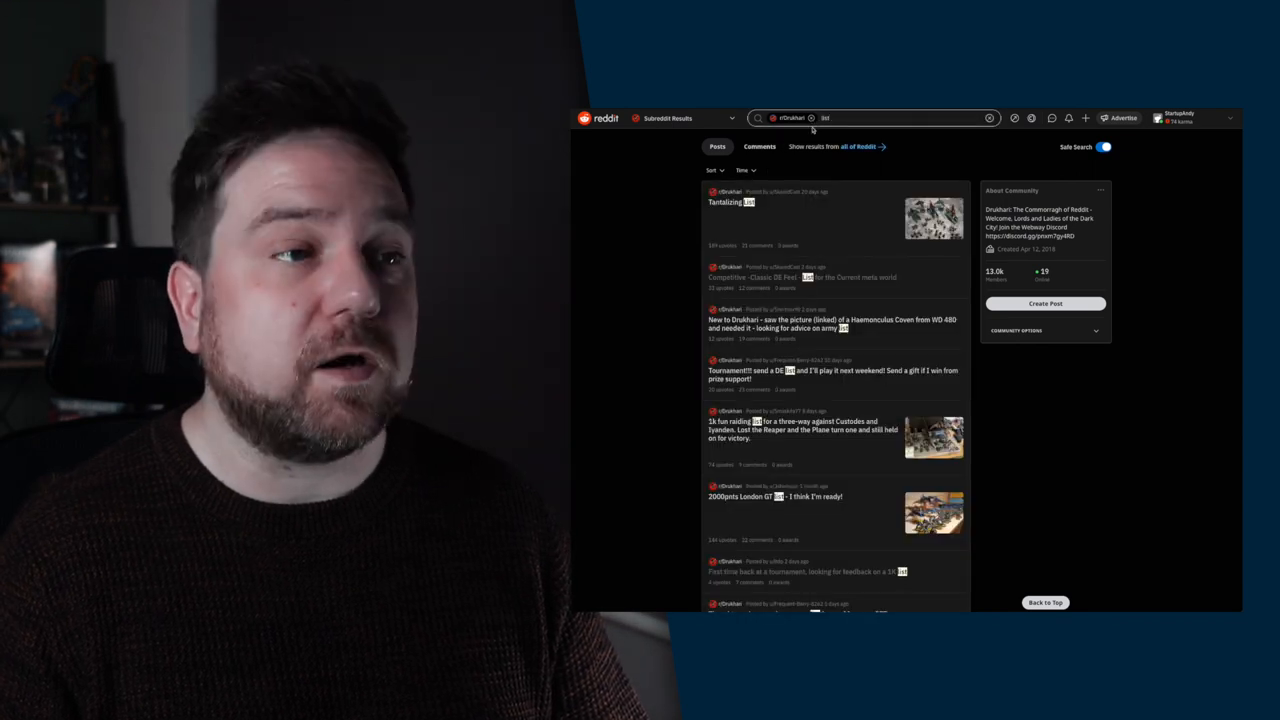
click(744, 170)
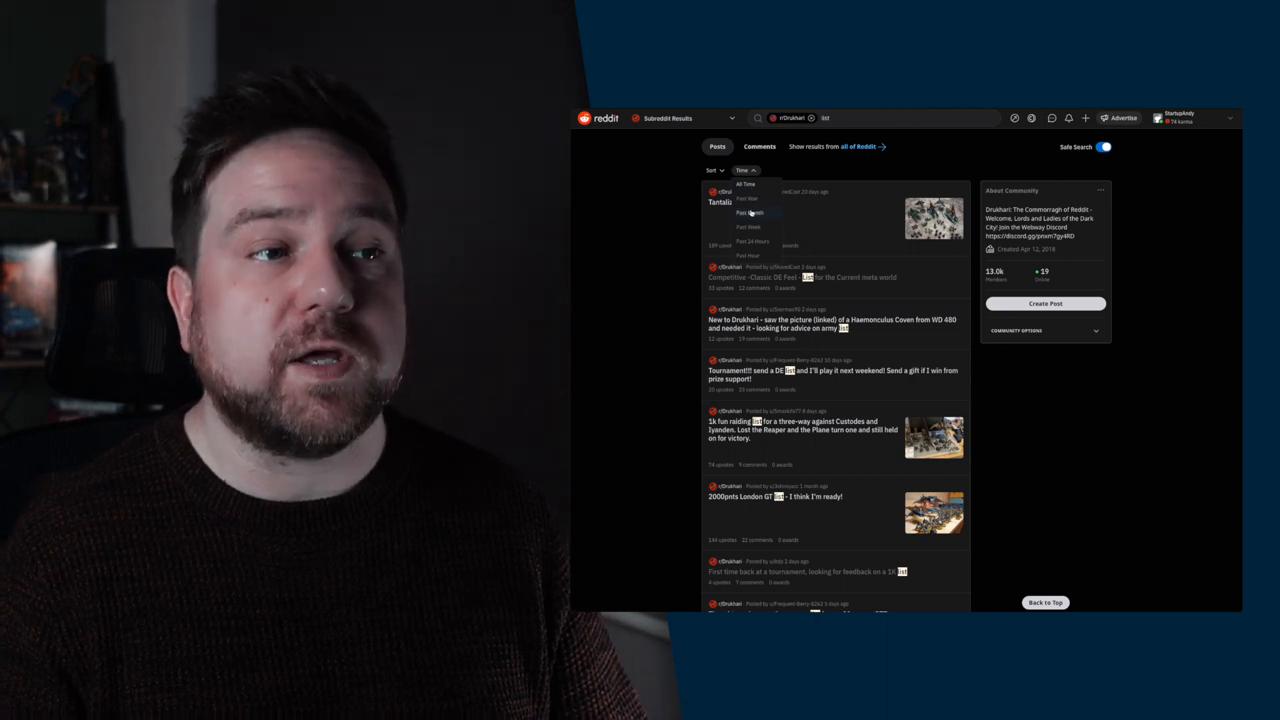
click(751, 212)
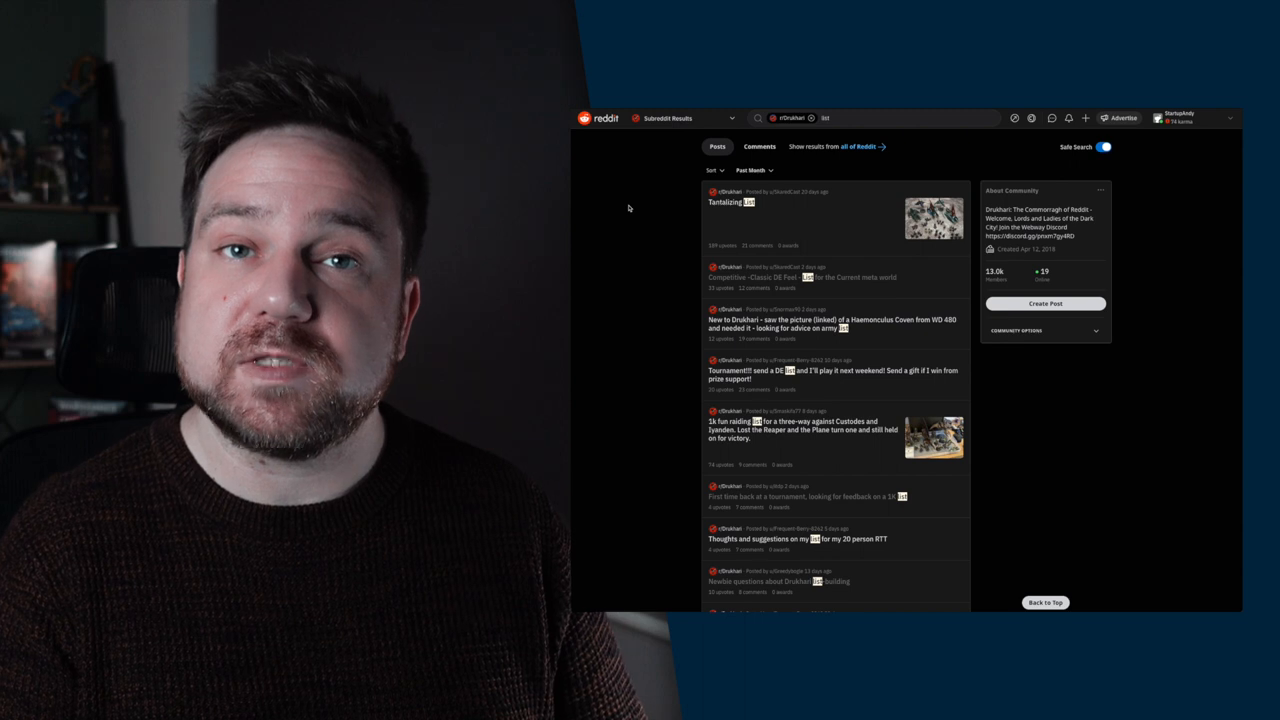
click(770, 496)
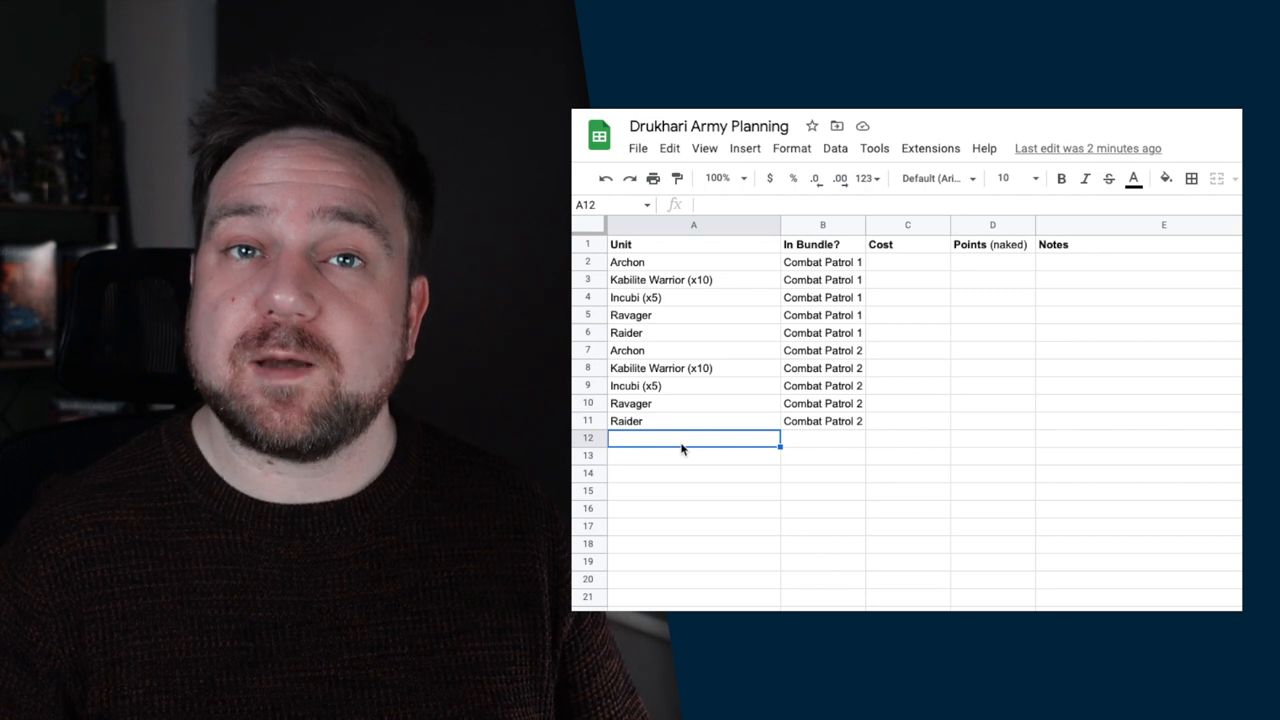
Step: Enter Haemonculus, Succubus, Wracks, Incubi, Hellions, Wyches, Scourges and Venom into A12–A19
text(Haemonculus)
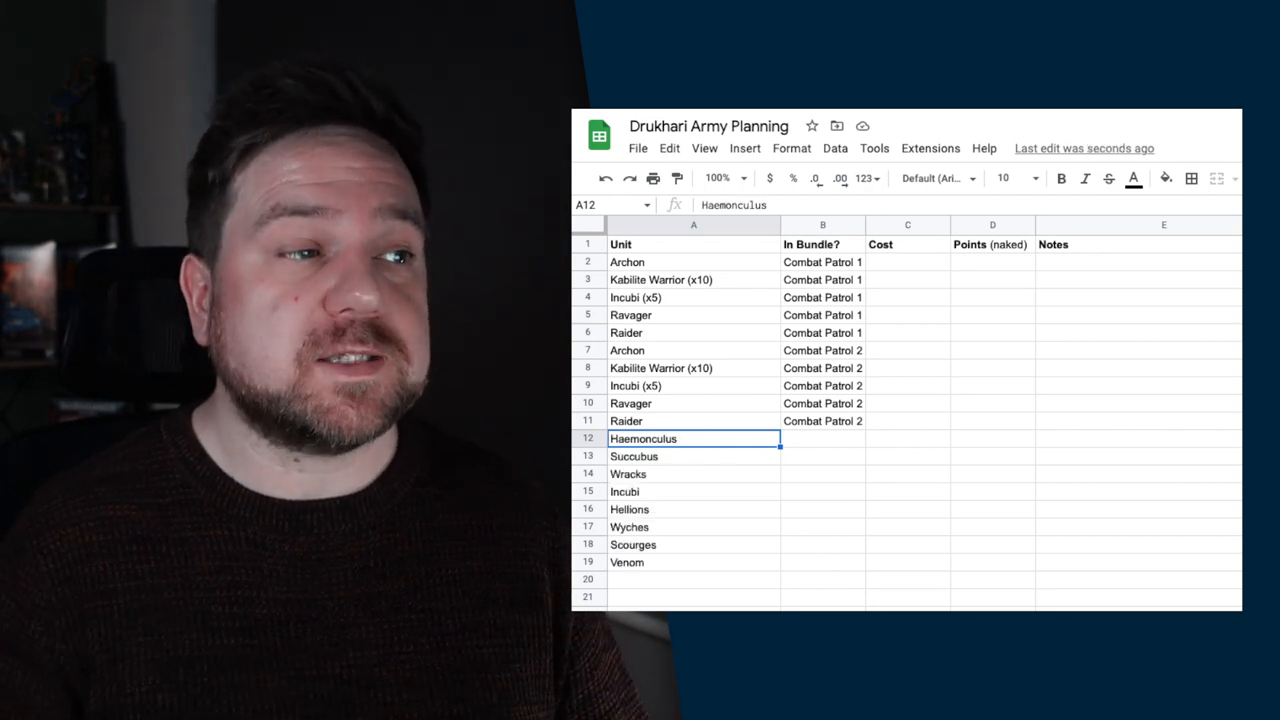
drag(694, 438, 694, 456)
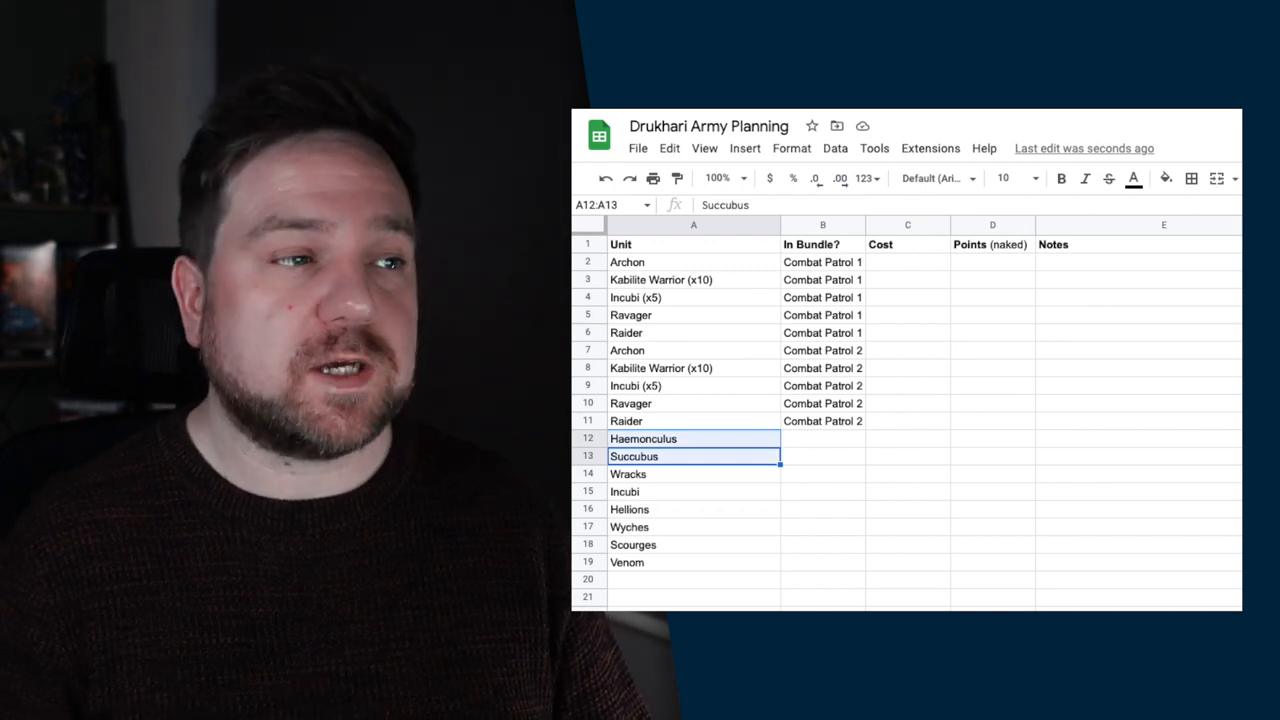
click(693, 473)
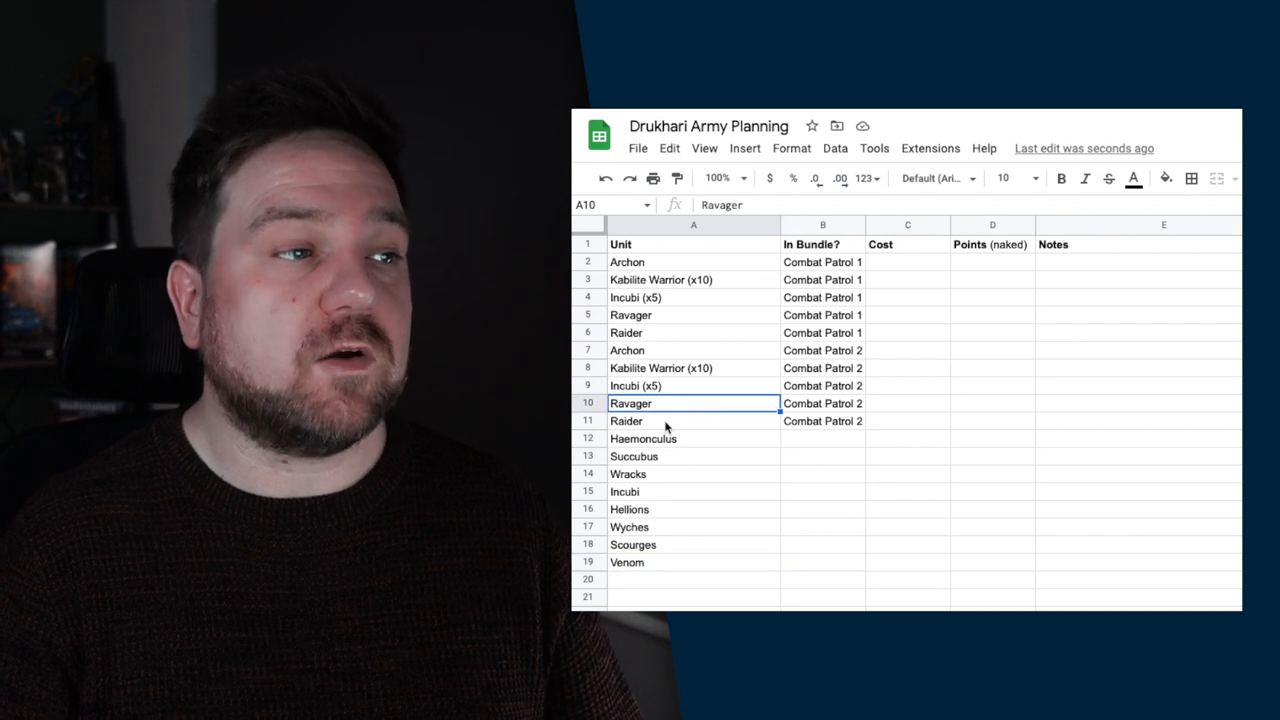
click(693, 420)
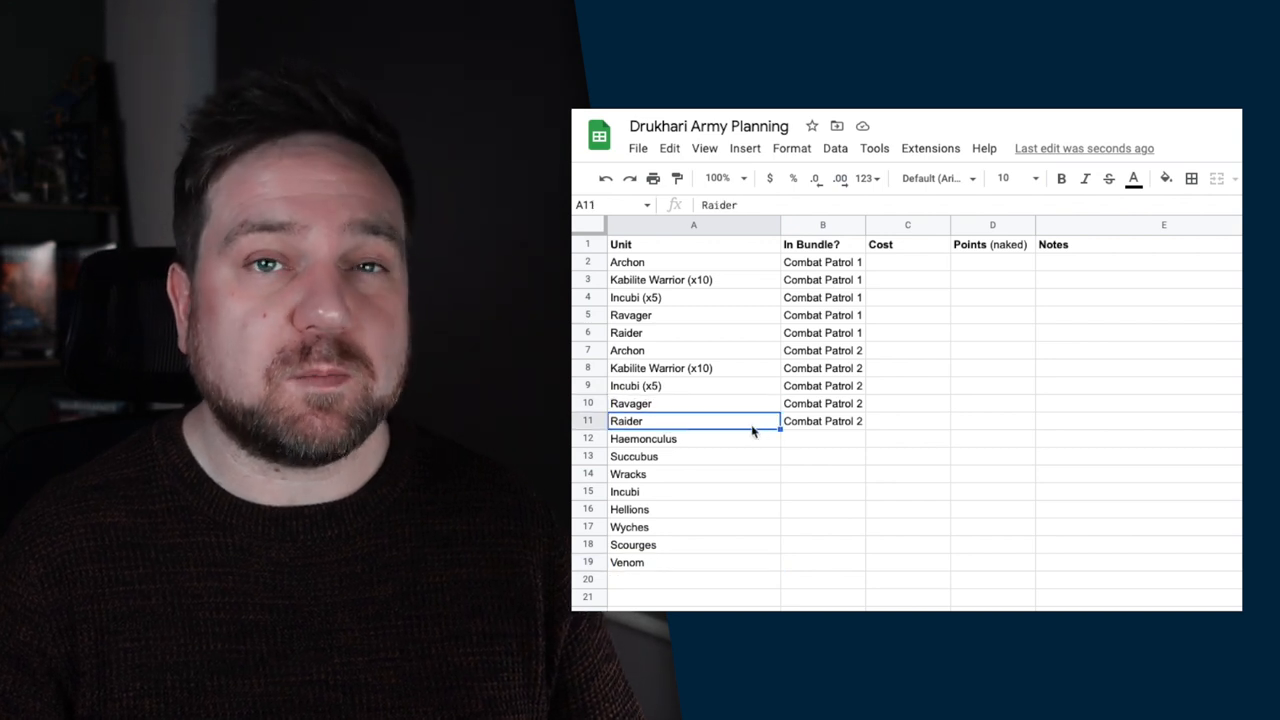
click(693, 403)
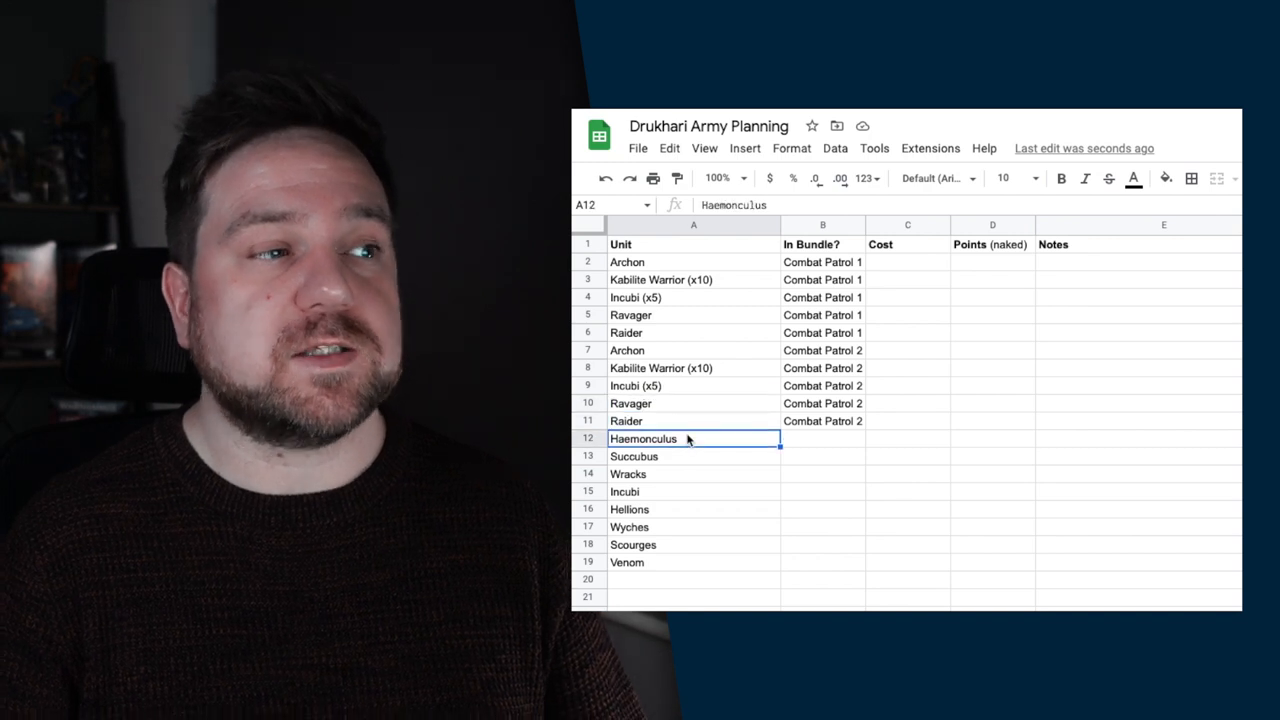
mouse_move(740, 403)
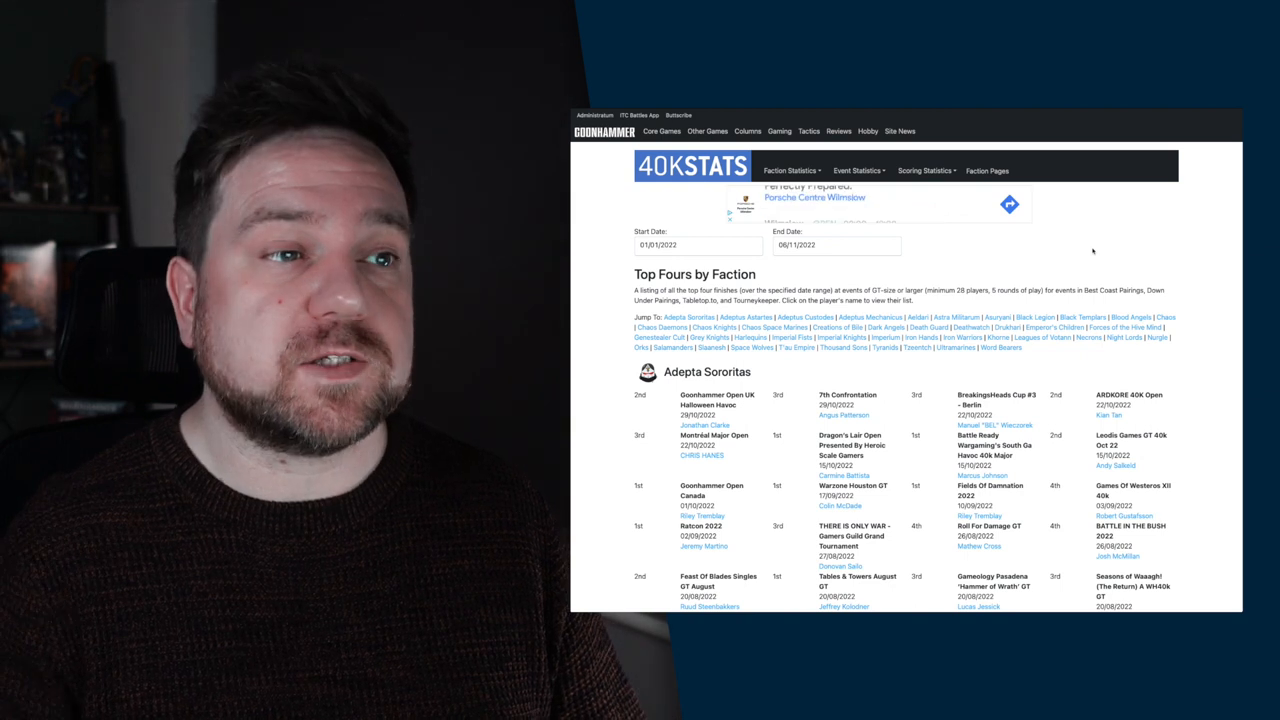
Step: Scroll down to the Drukhari 2022 top-four results and select a player name
scroll(down, 3)
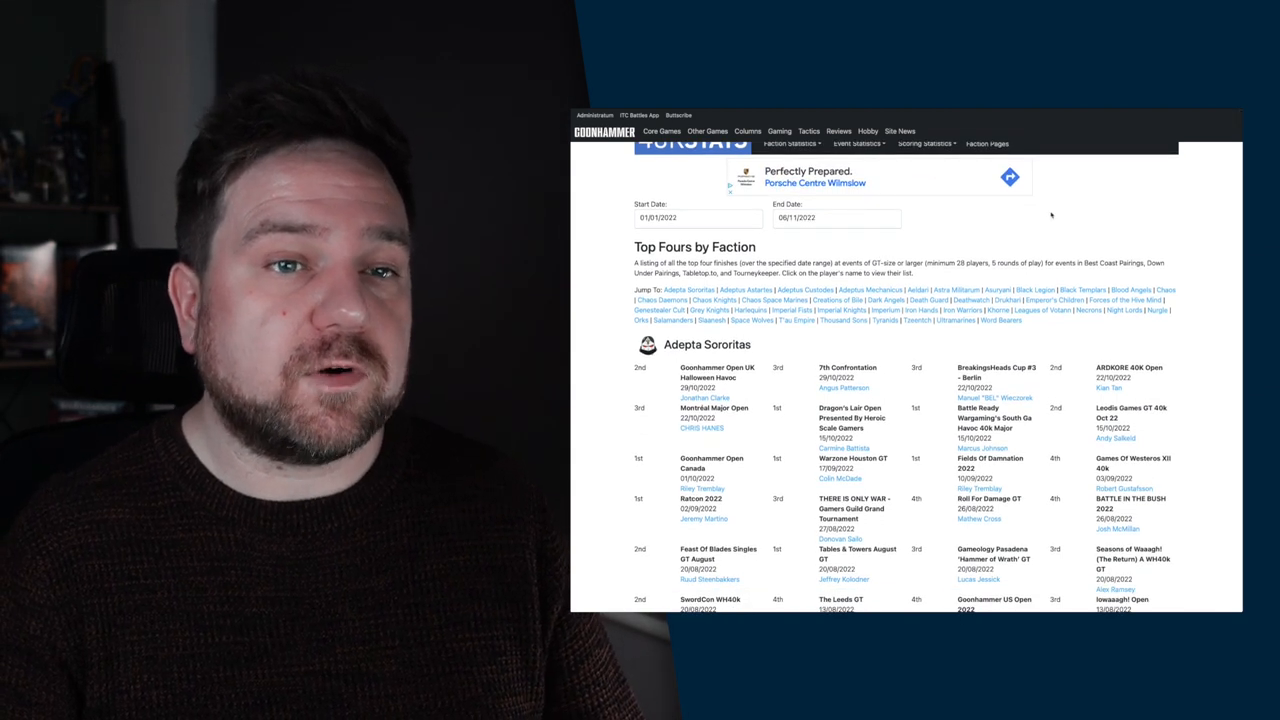
scroll(down, 3)
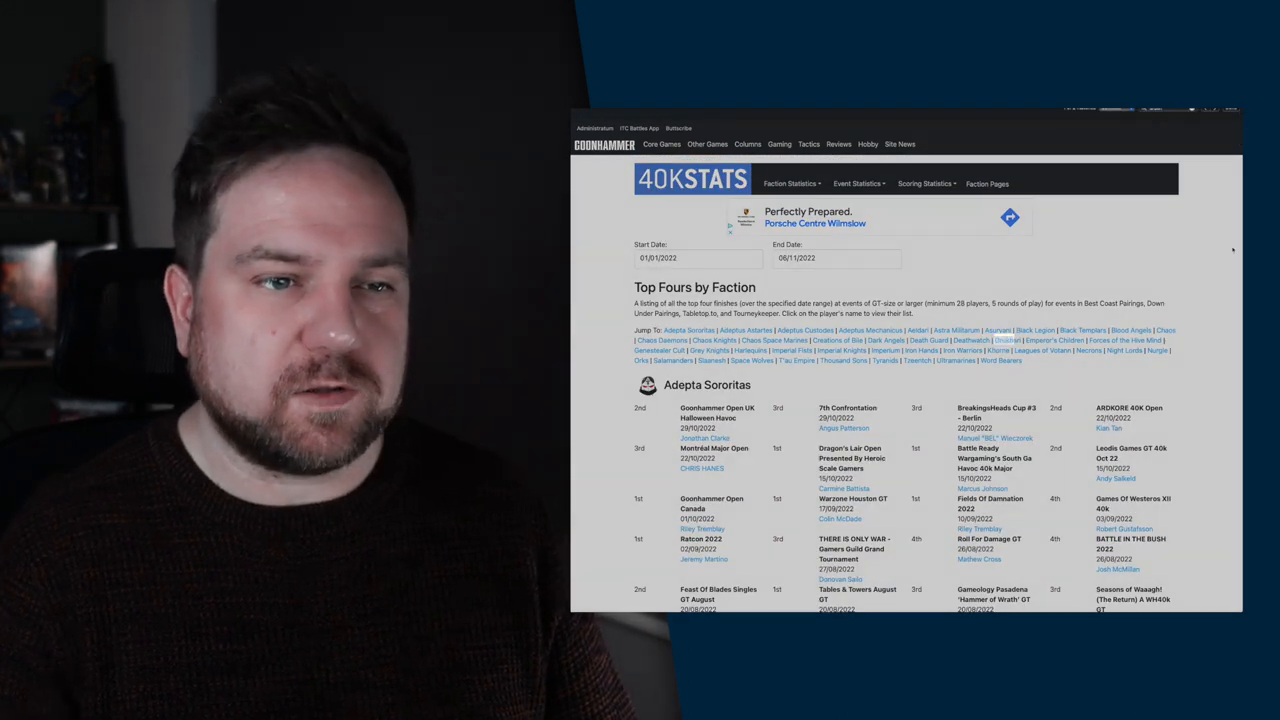
scroll(down, 3)
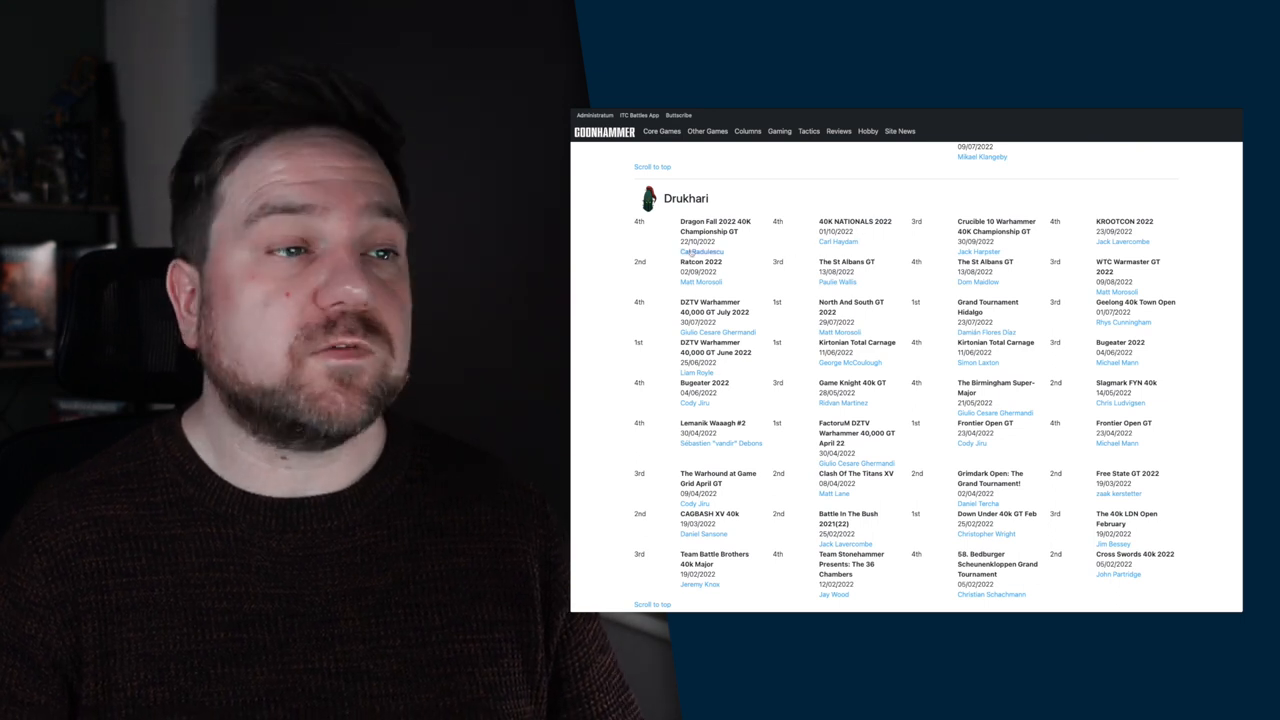
click(701, 252)
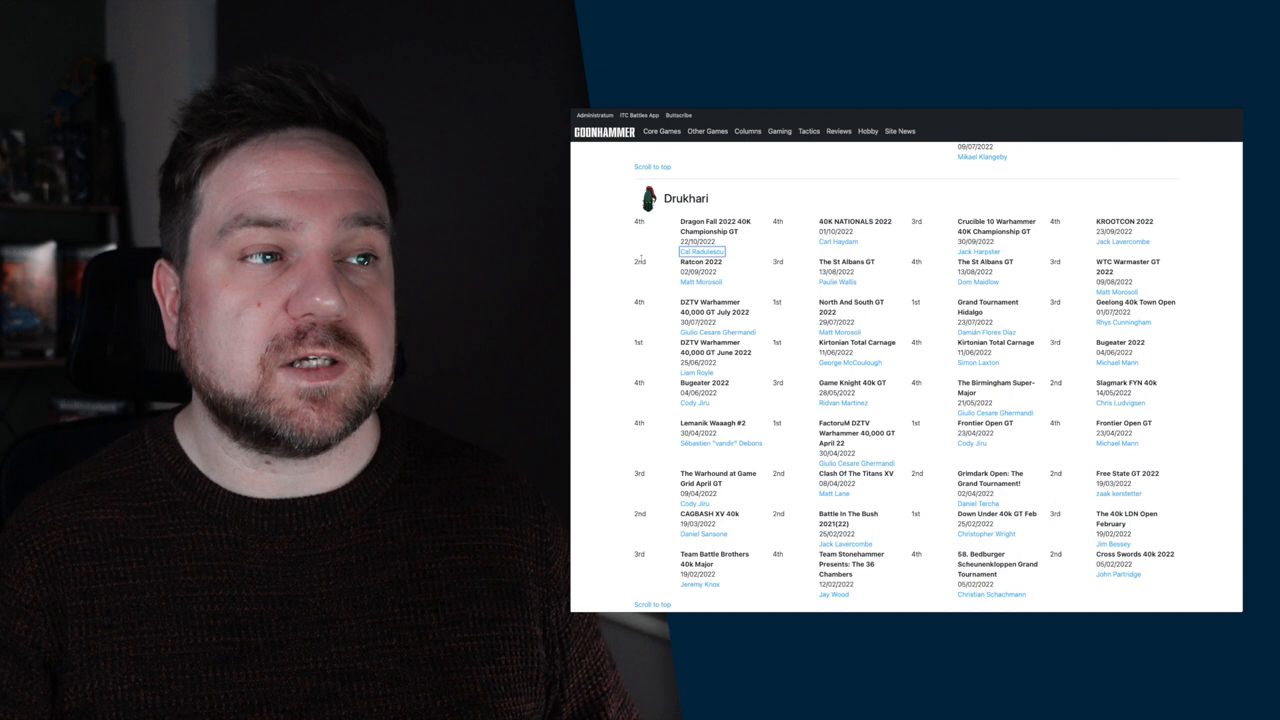
click(702, 252)
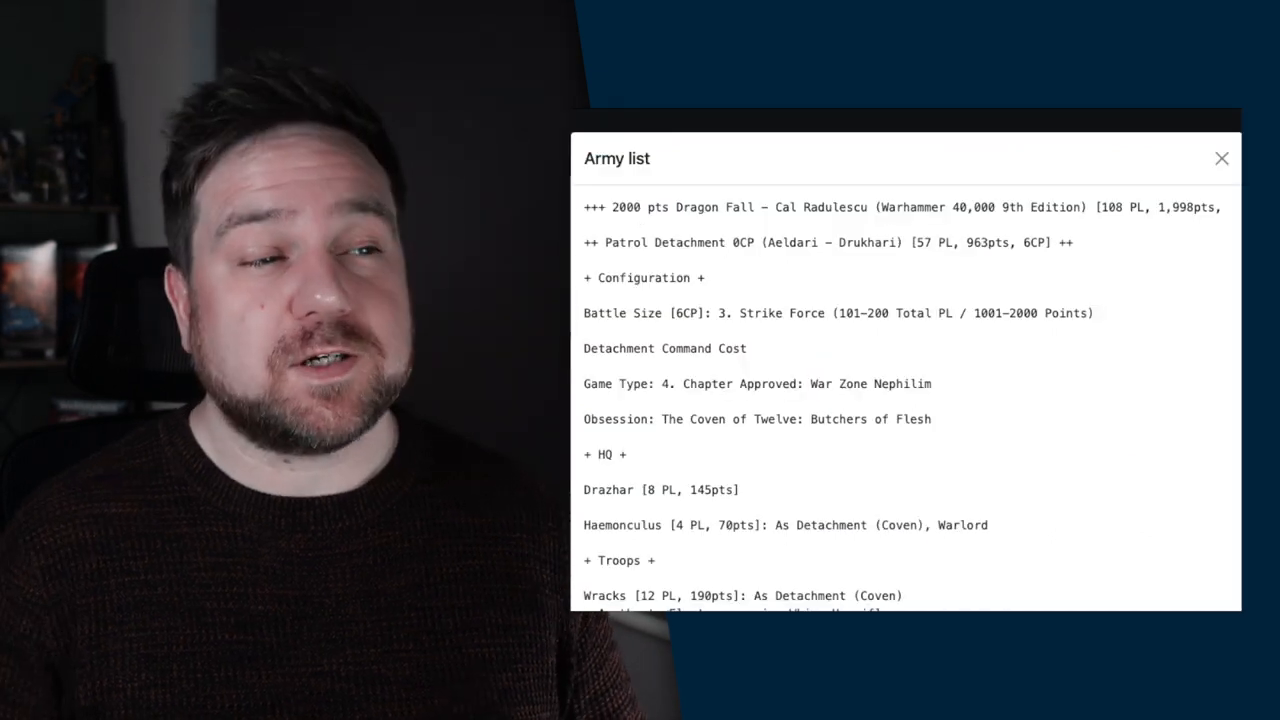
scroll(down, 3)
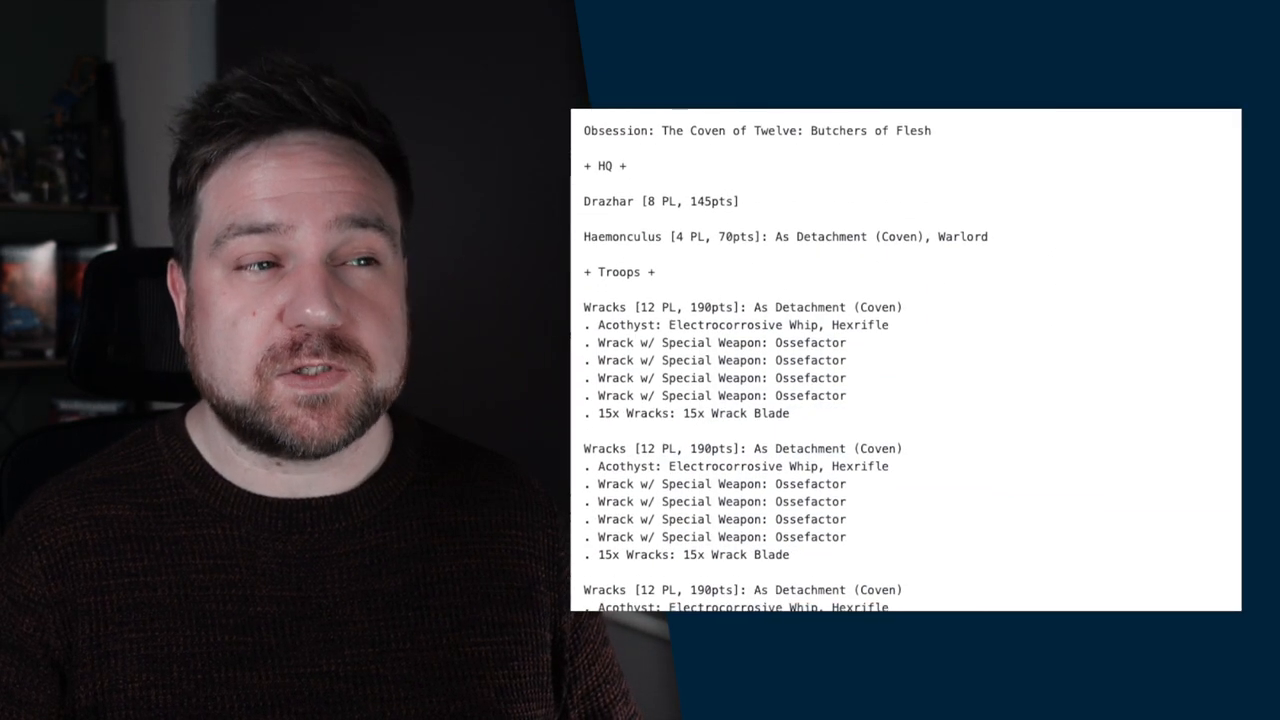
scroll(down, 3)
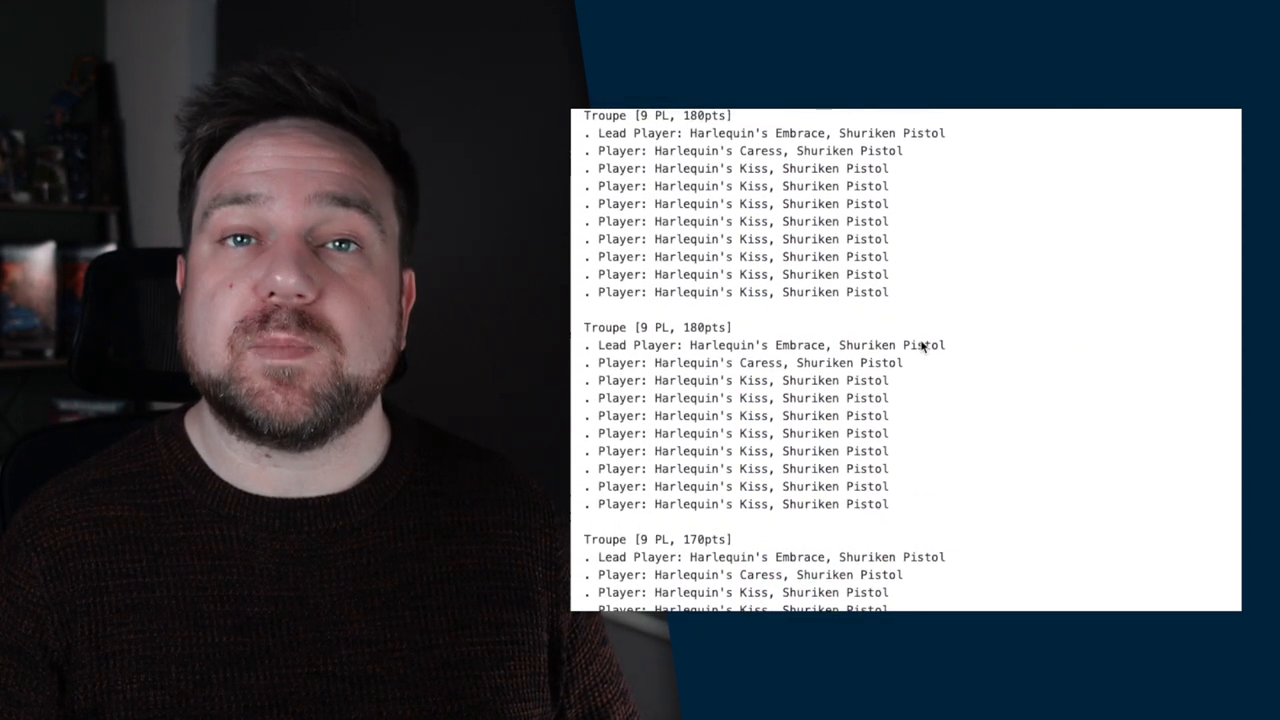
mouse_move(858, 492)
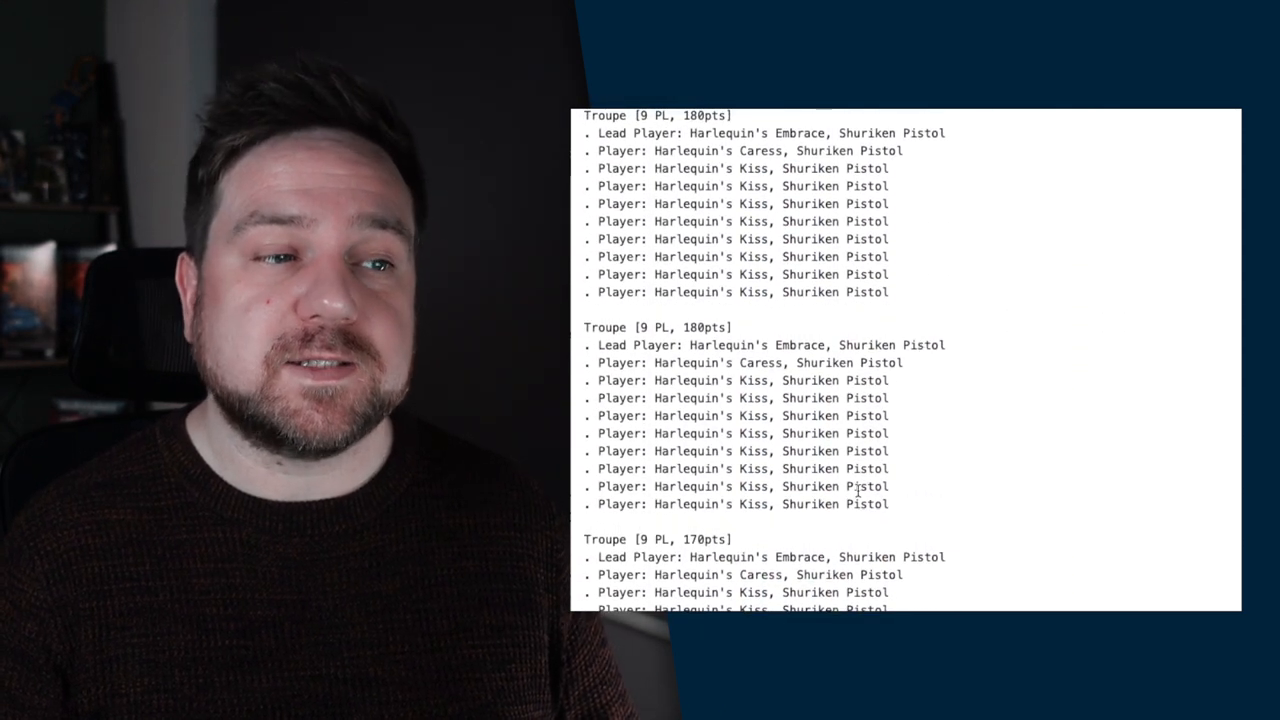
scroll(down, 3)
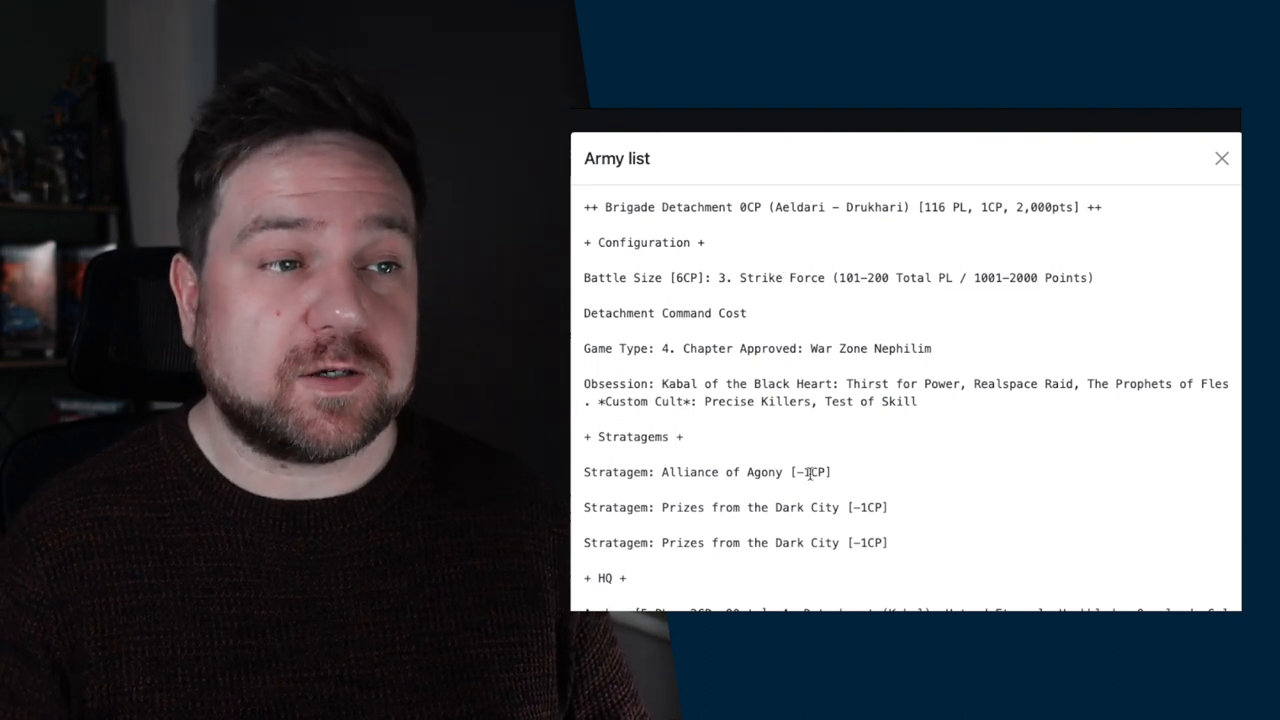
scroll(down, 3)
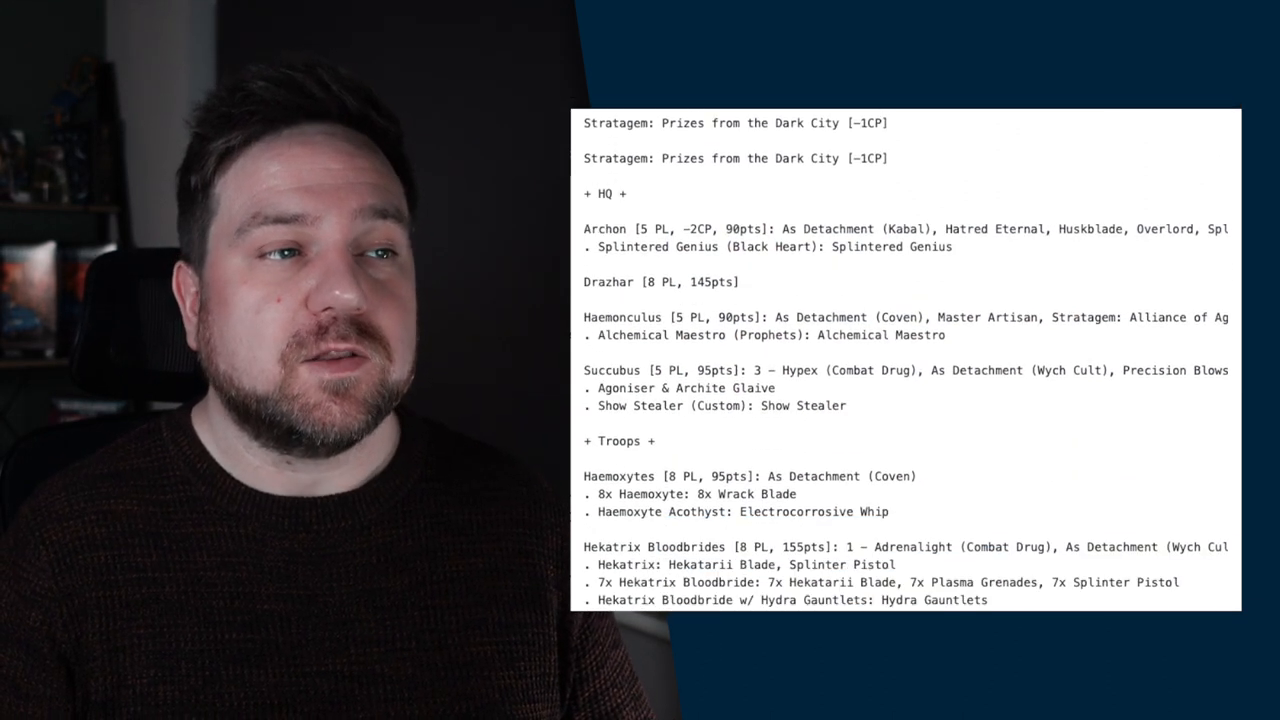
double_click(597, 193)
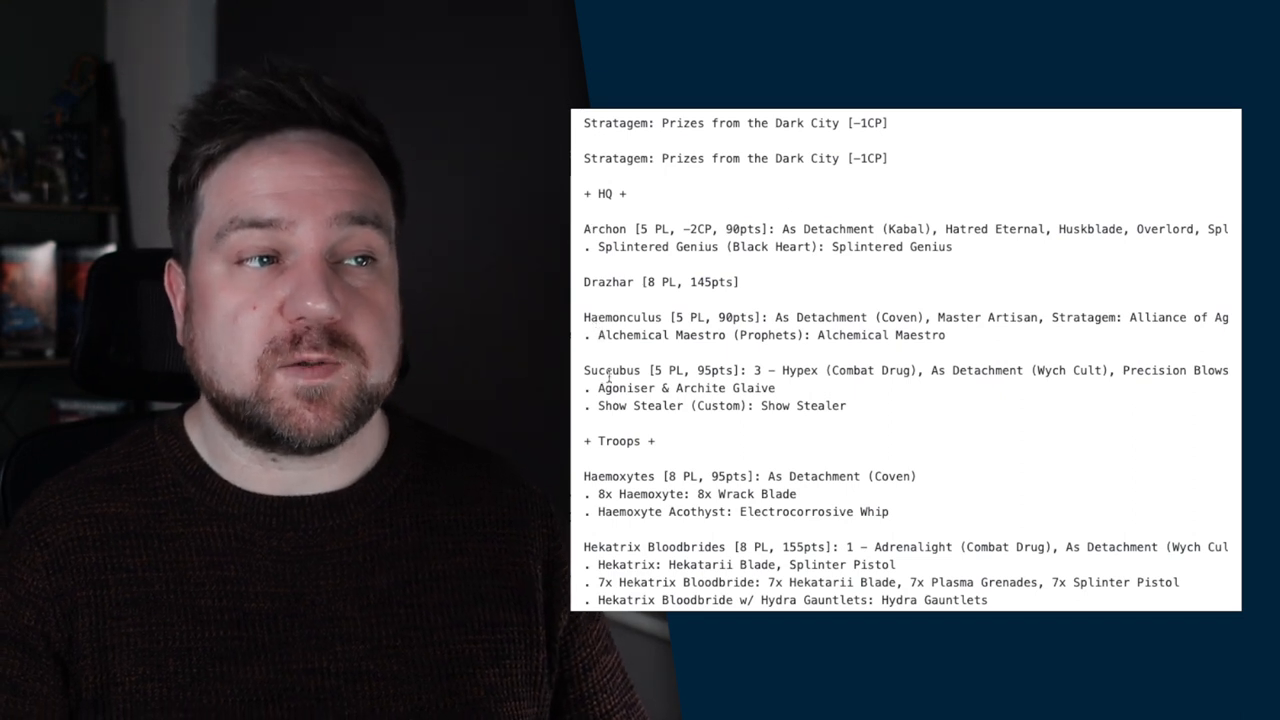
double_click(607, 281)
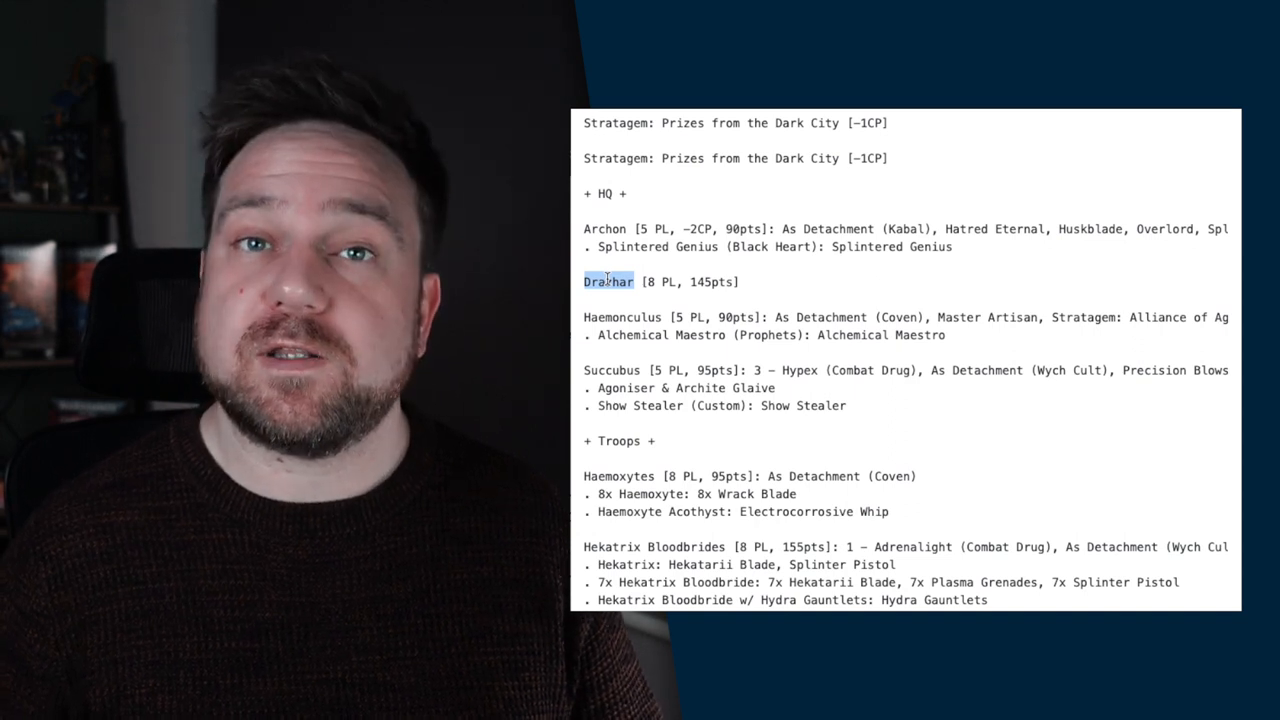
scroll(down, 3)
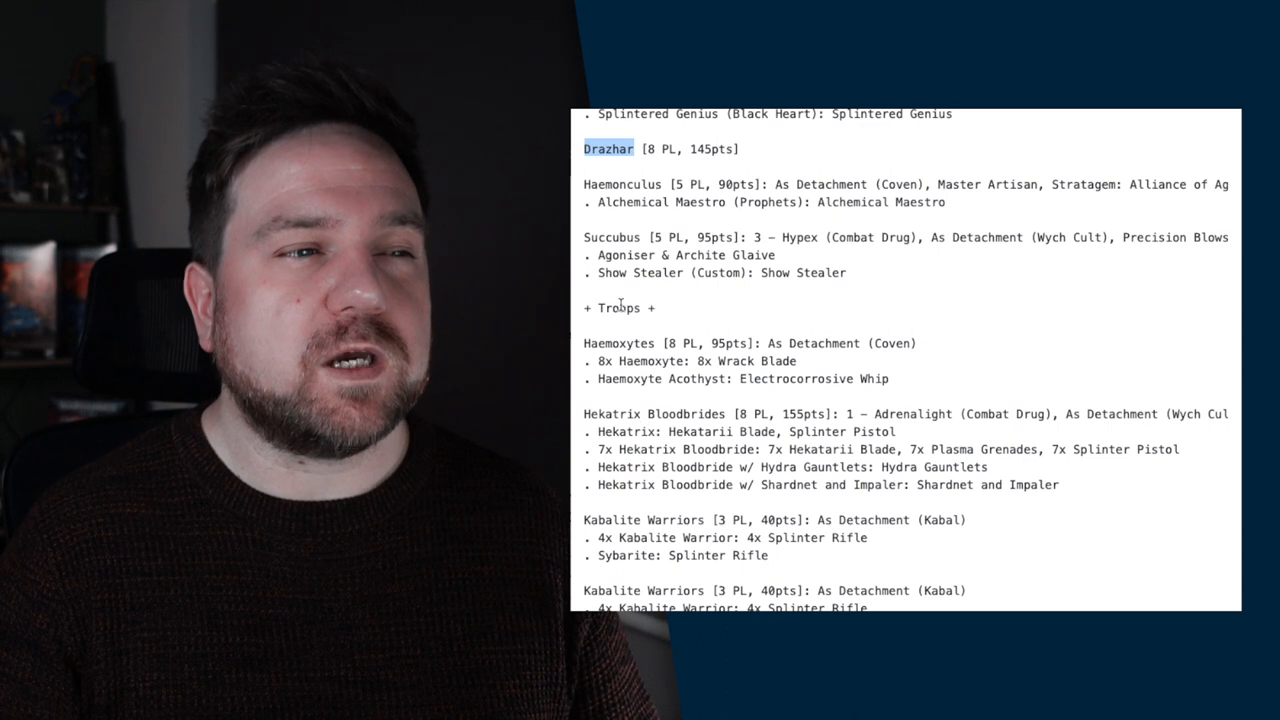
double_click(618, 343)
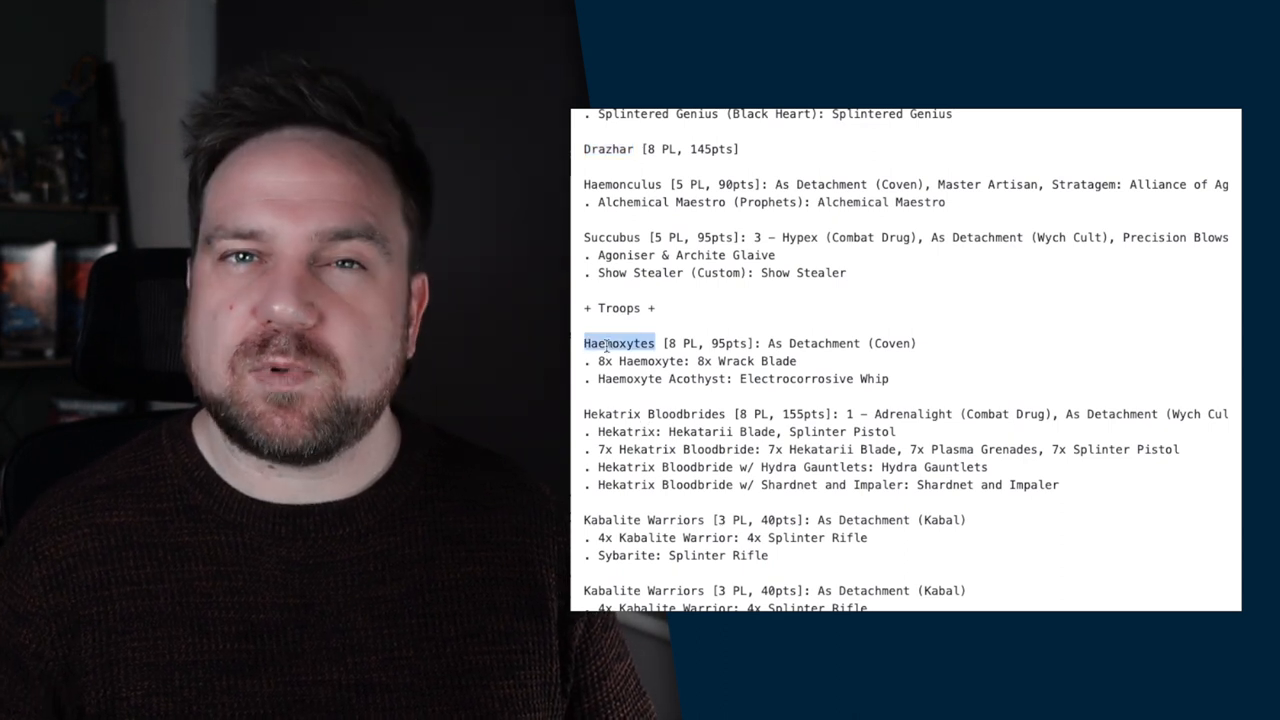
scroll(down, 3)
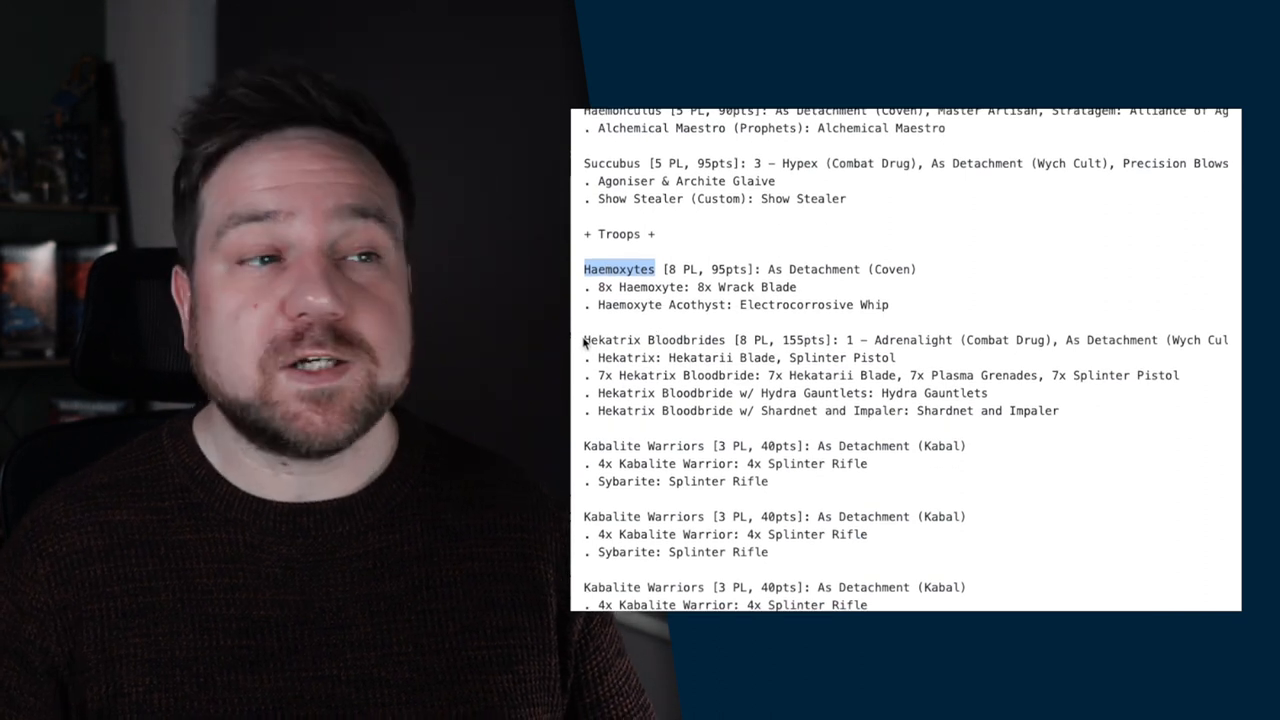
scroll(down, 3)
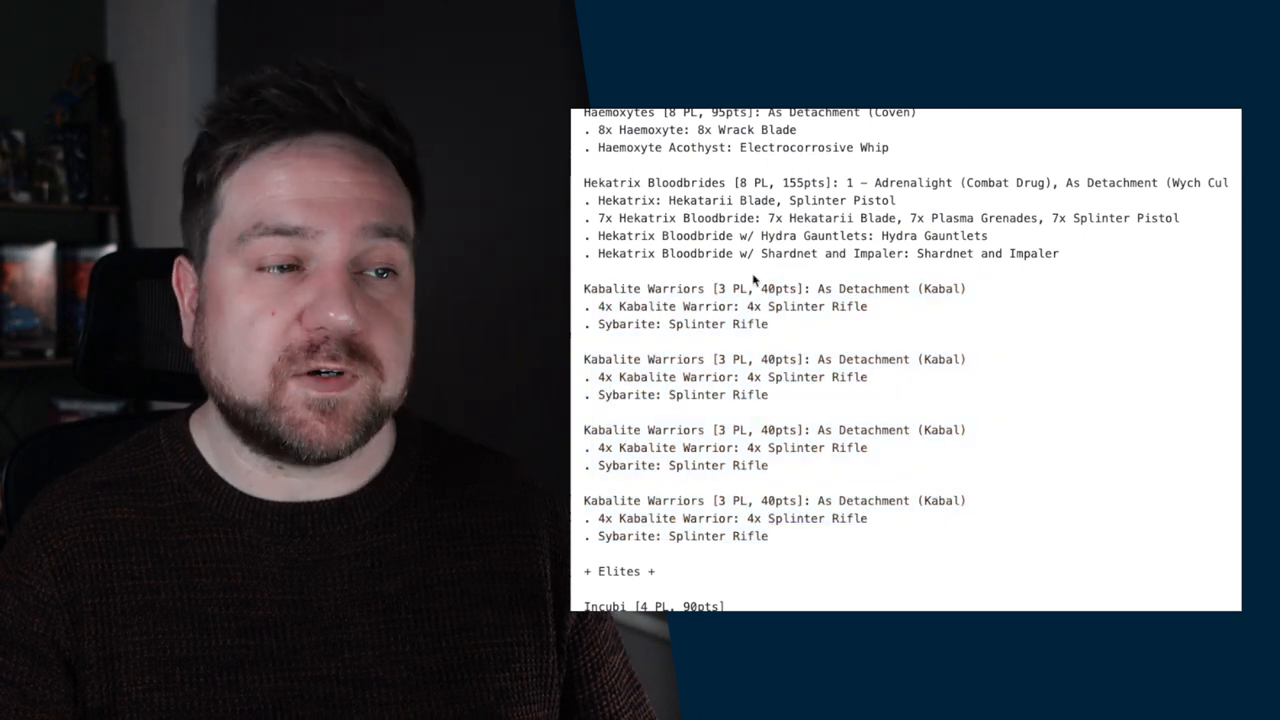
scroll(down, 3)
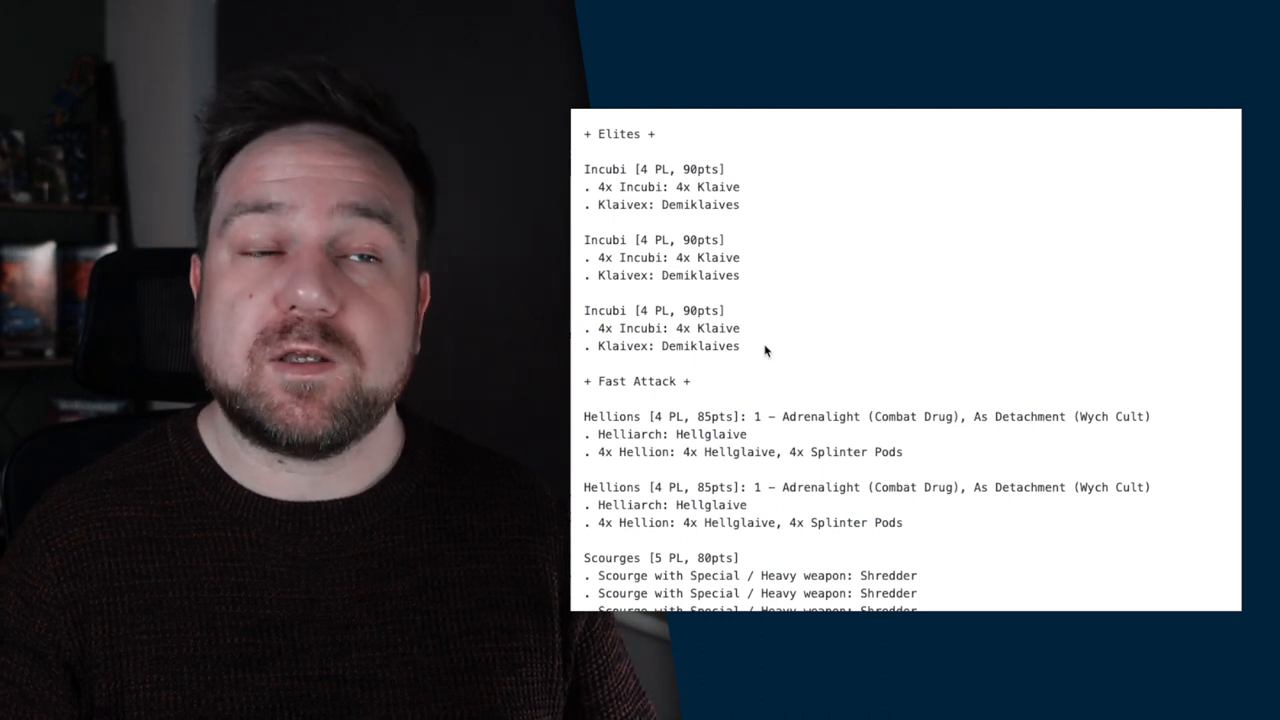
Step: Return from the Goonhammer army list to the Drukhari Army Planning spreadsheet
drag(584, 168, 740, 275)
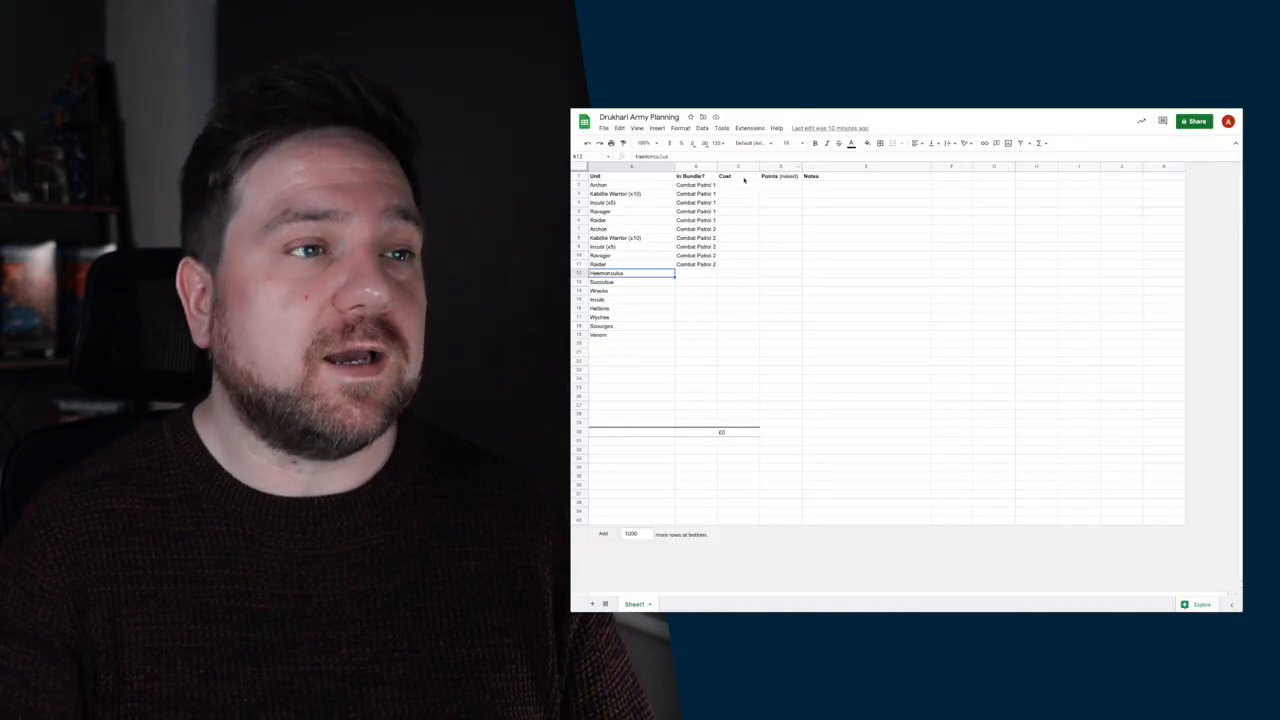
Step: Select cells under the Points (naked) heading and the unit column to edit Drazhar and counts
click(782, 193)
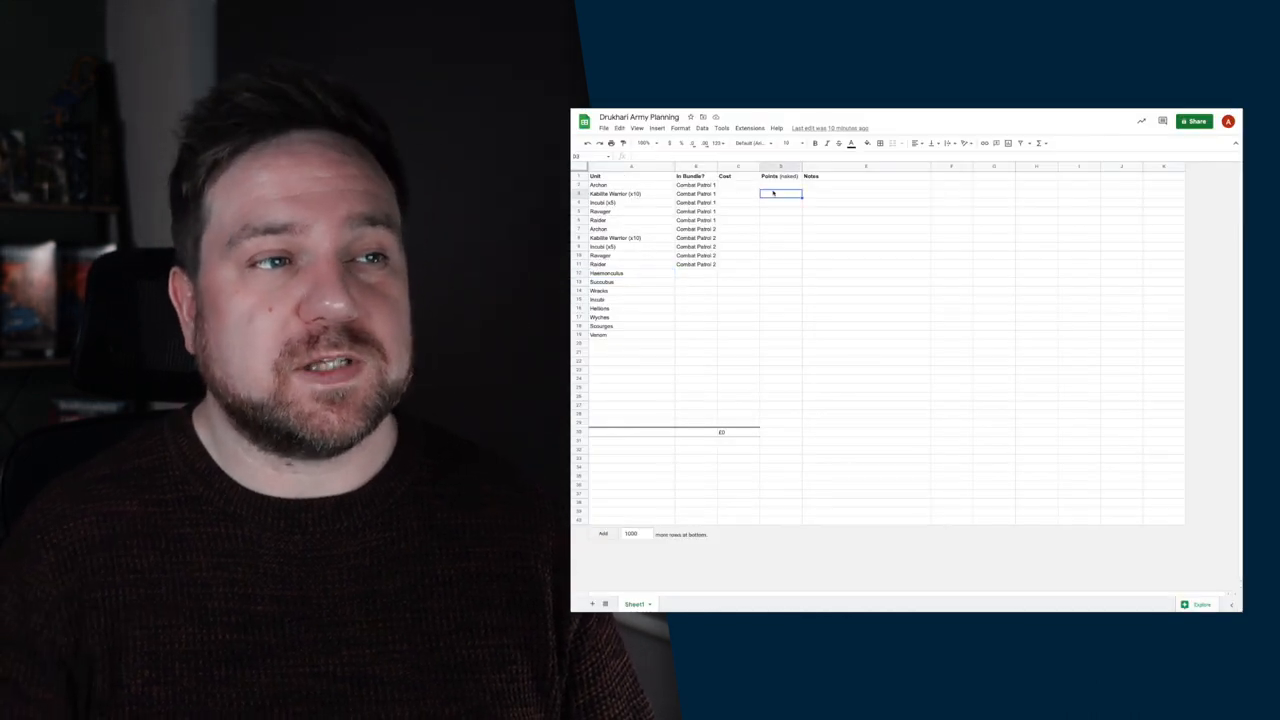
click(780, 176)
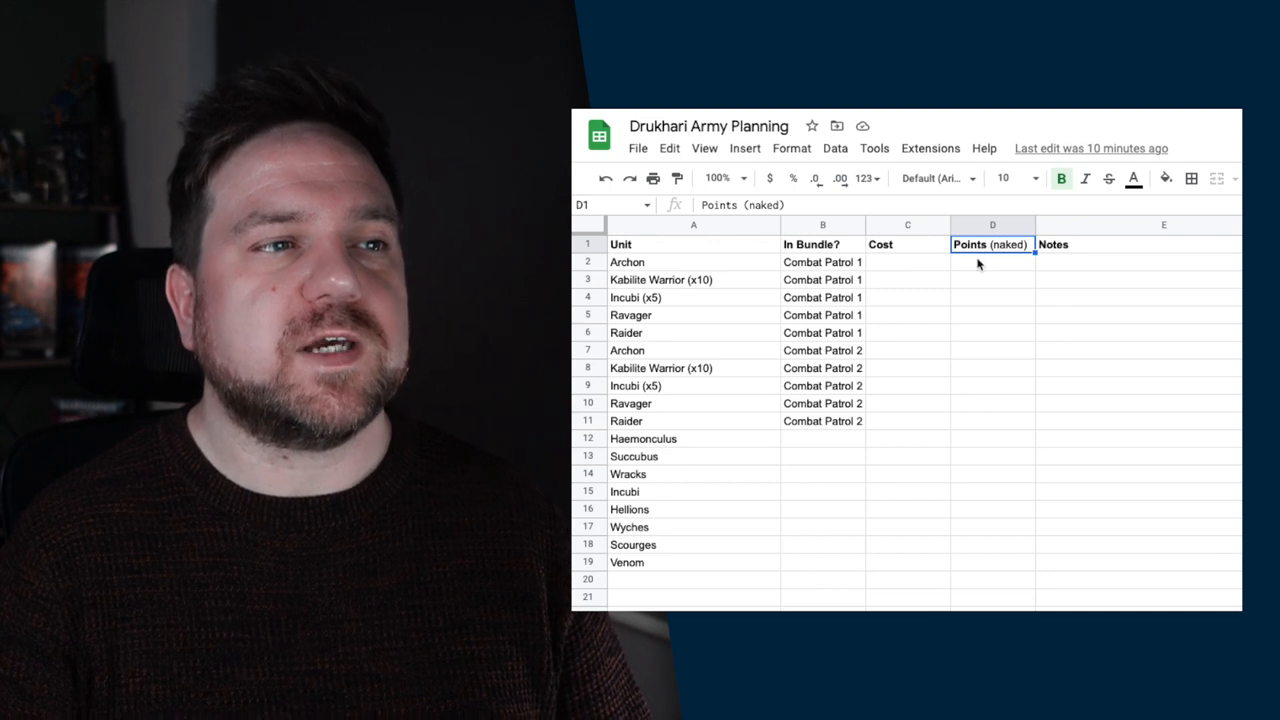
click(992, 261)
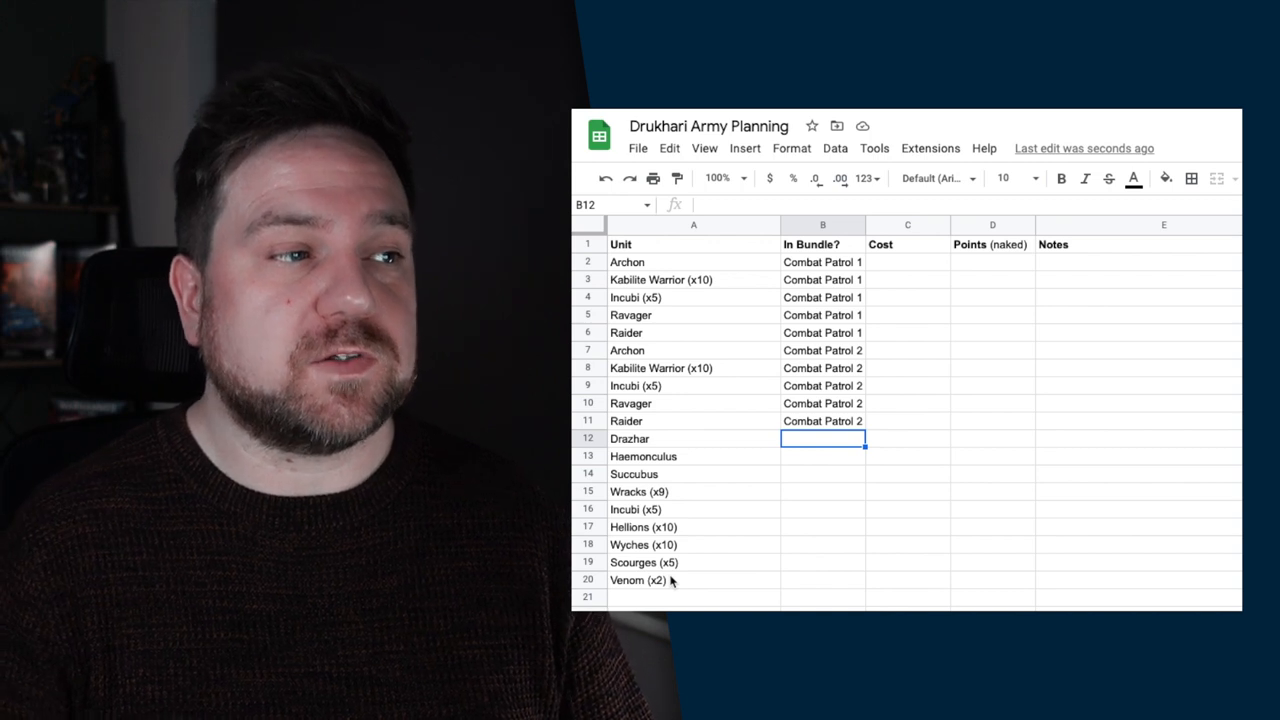
Step: Select the Ravager and Raider entries and their cost cells for box pricing
click(693, 438)
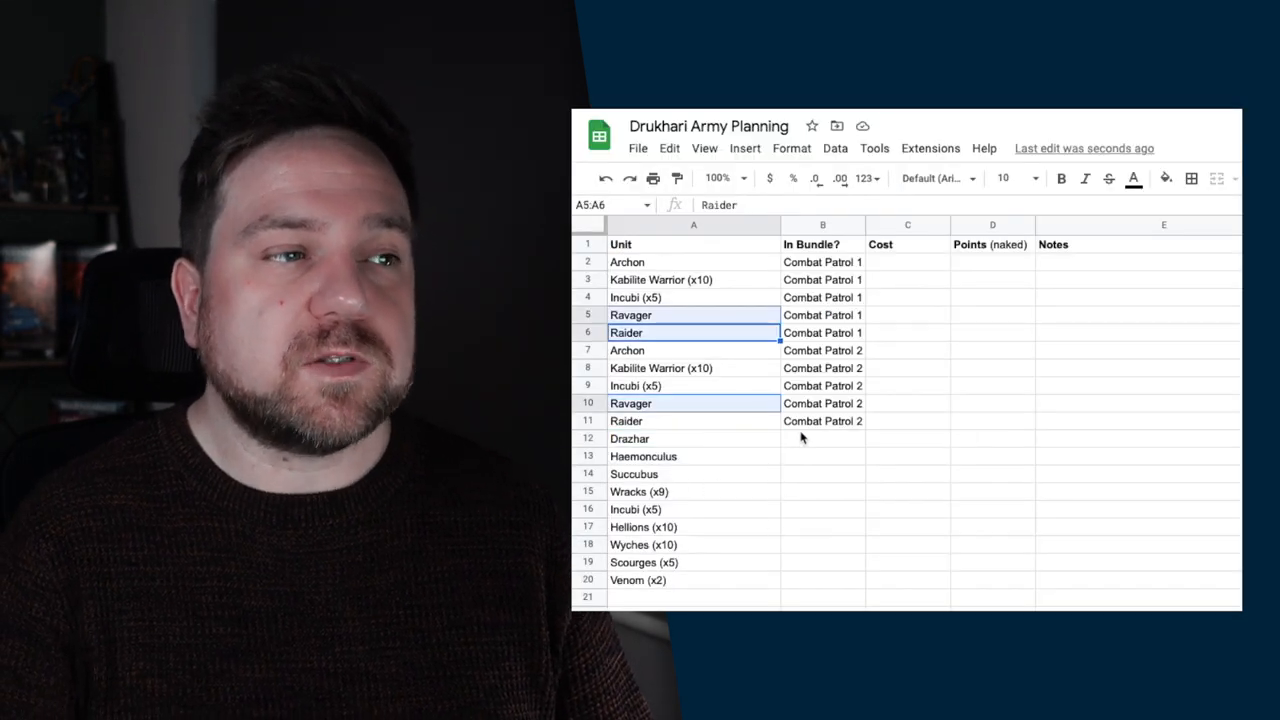
click(822, 438)
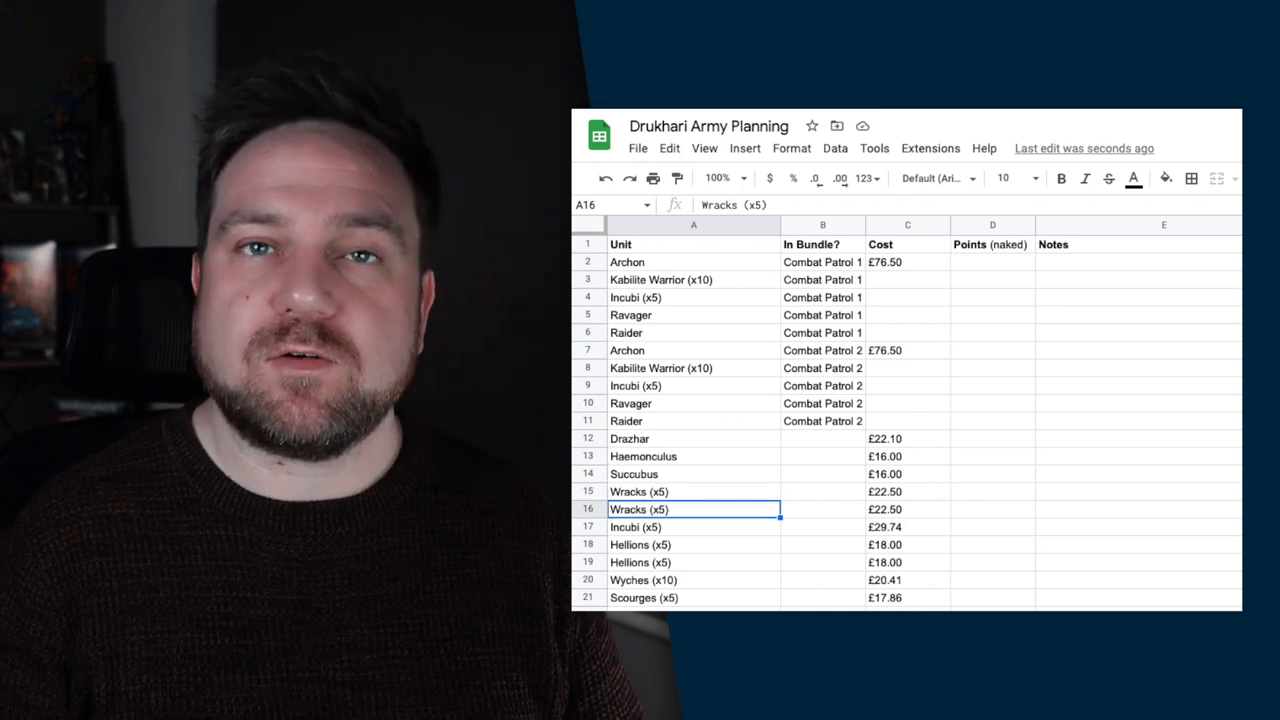
Step: Review the Venom and second Archon costs, then enter 0 as the first Archon's cost
click(693, 491)
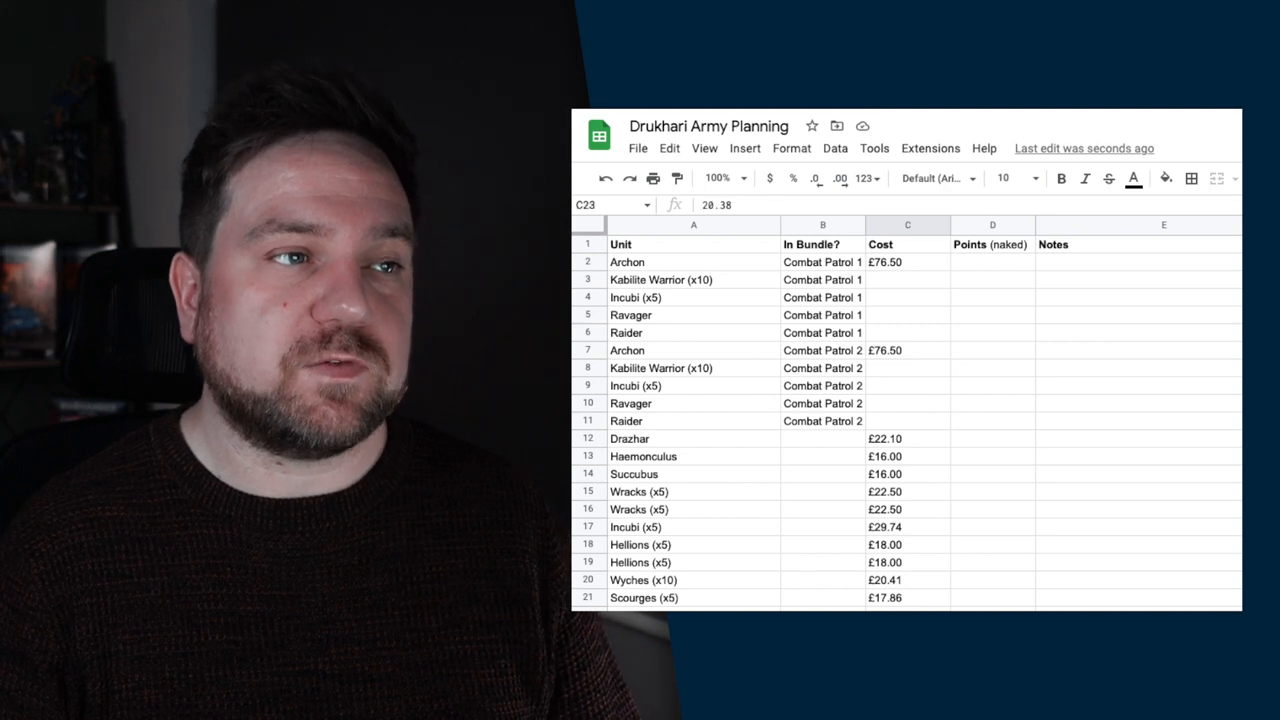
click(907, 350)
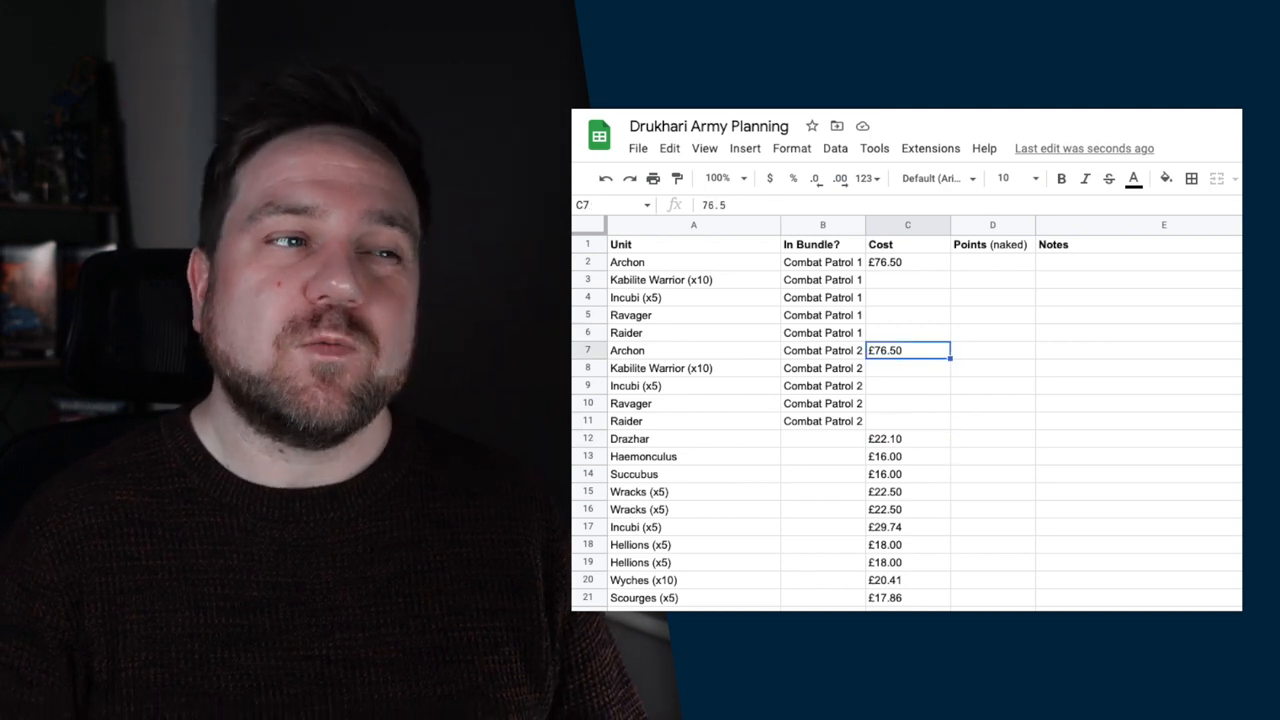
click(907, 261)
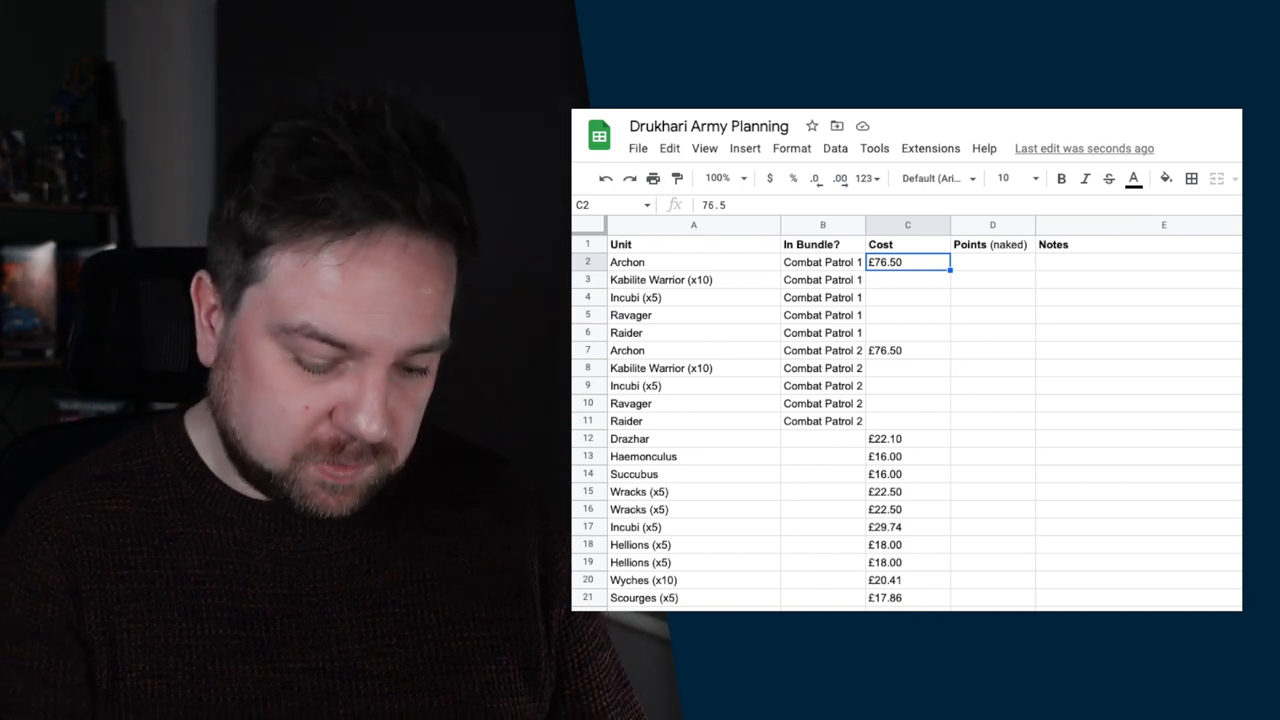
text(0)
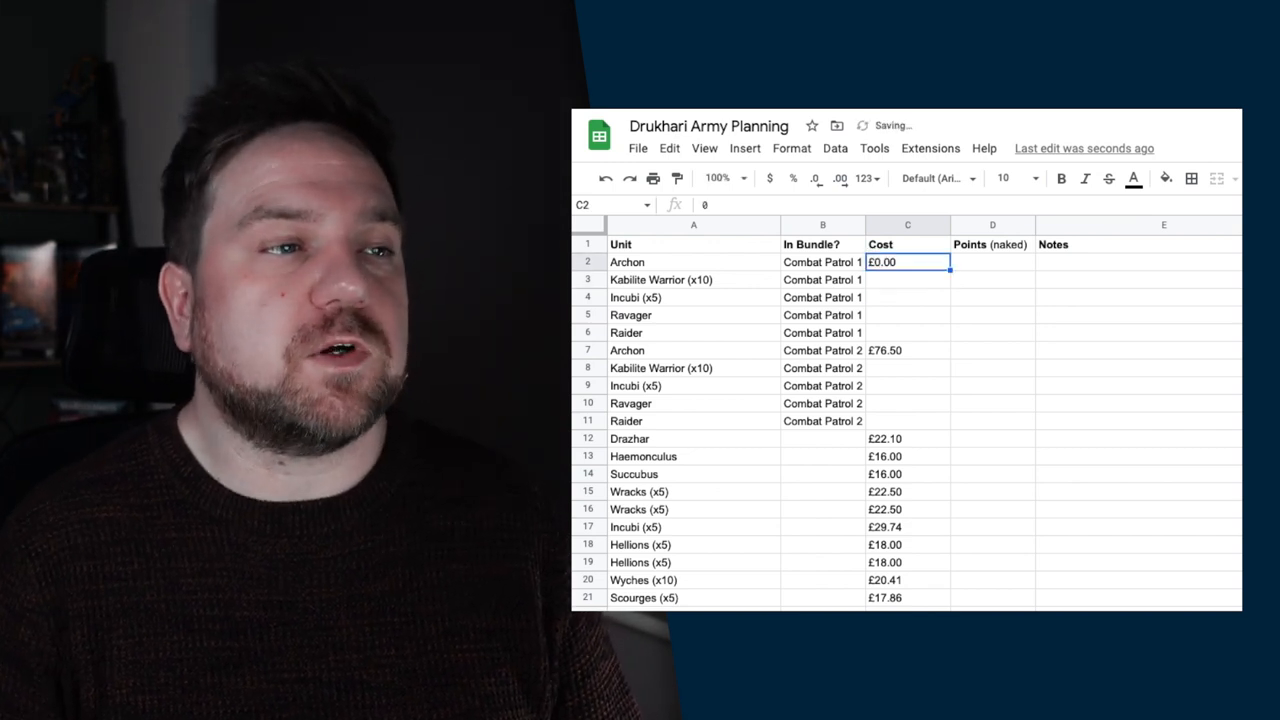
Step: Select the unit-name cell where the second £20.38 Venom row goes
click(693, 261)
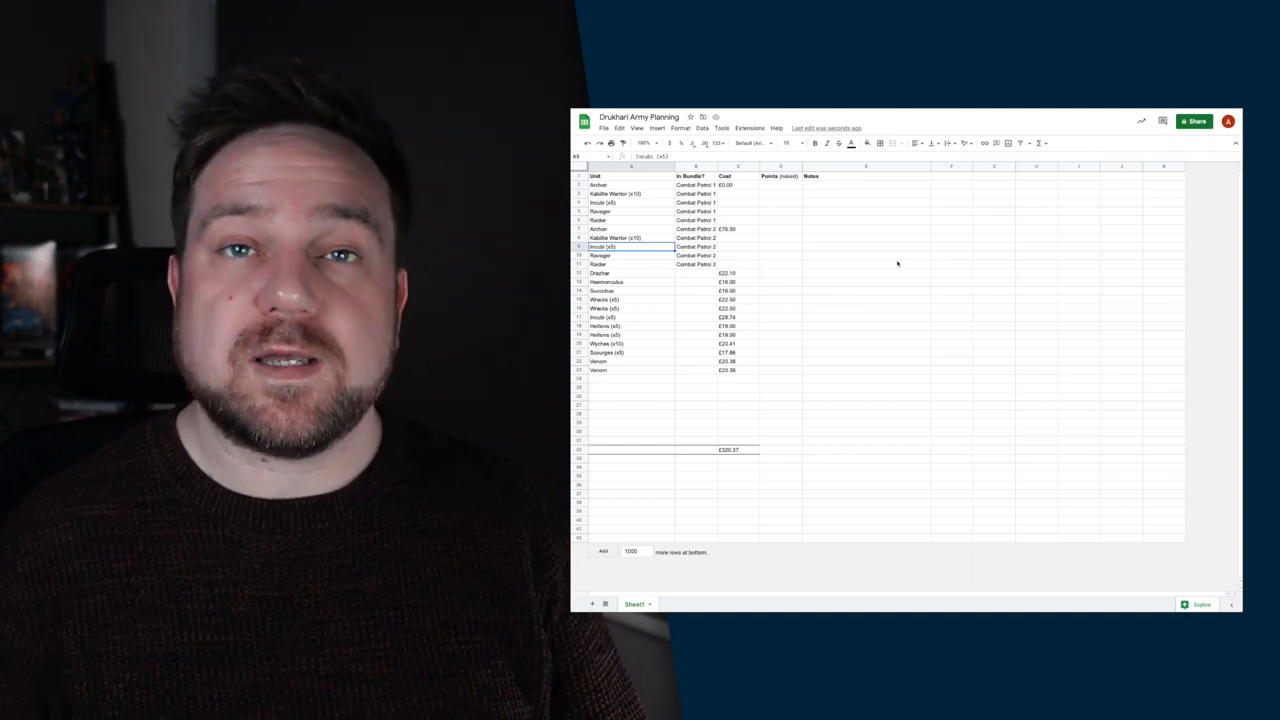
click(630, 308)
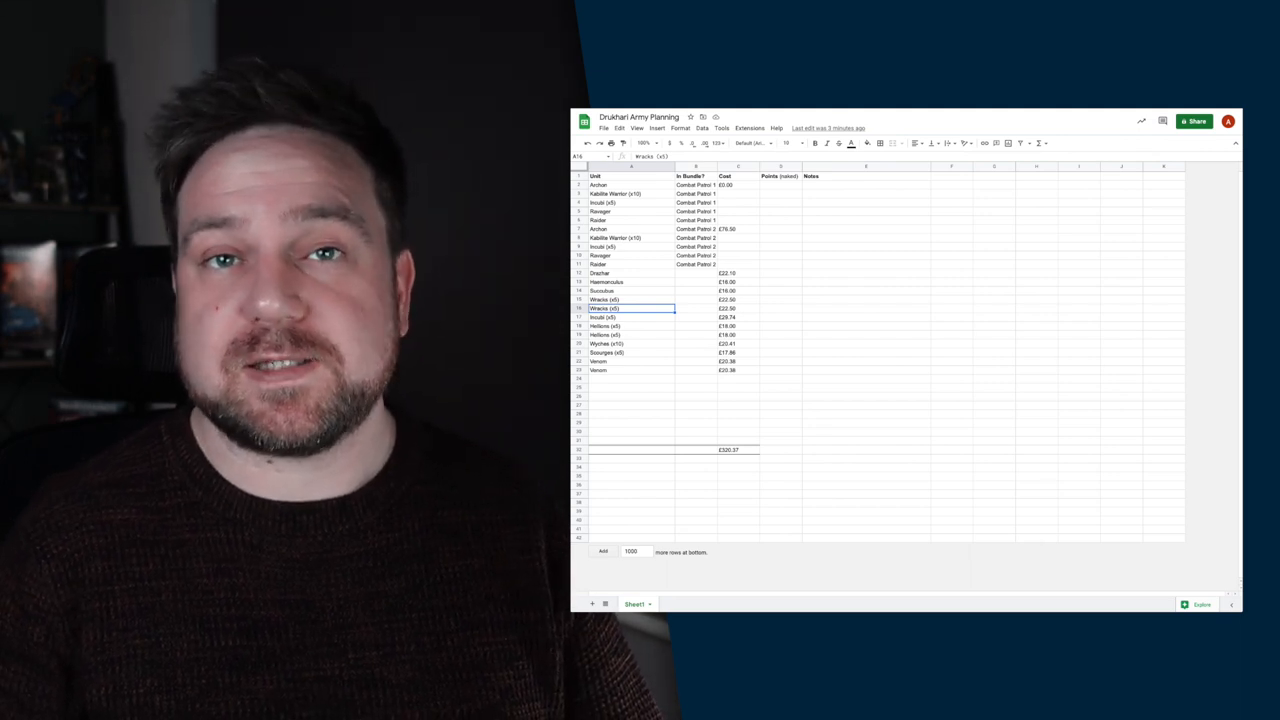
click(630, 299)
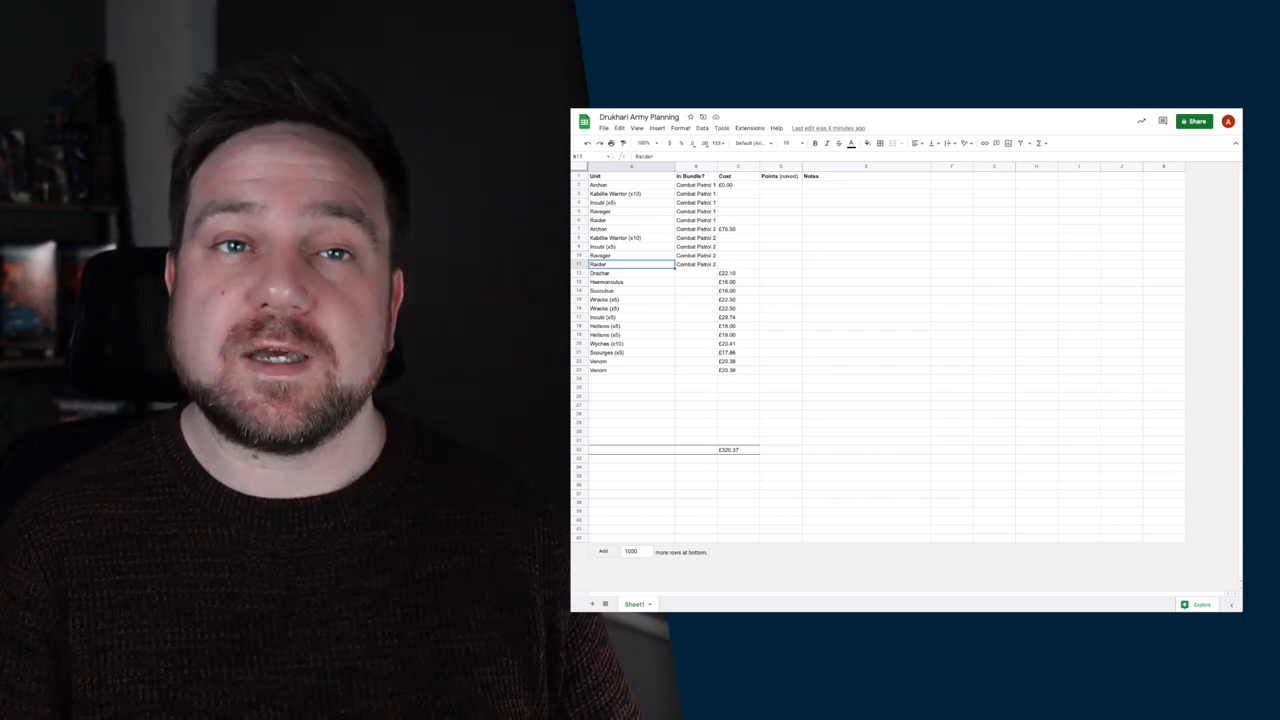
click(727, 273)
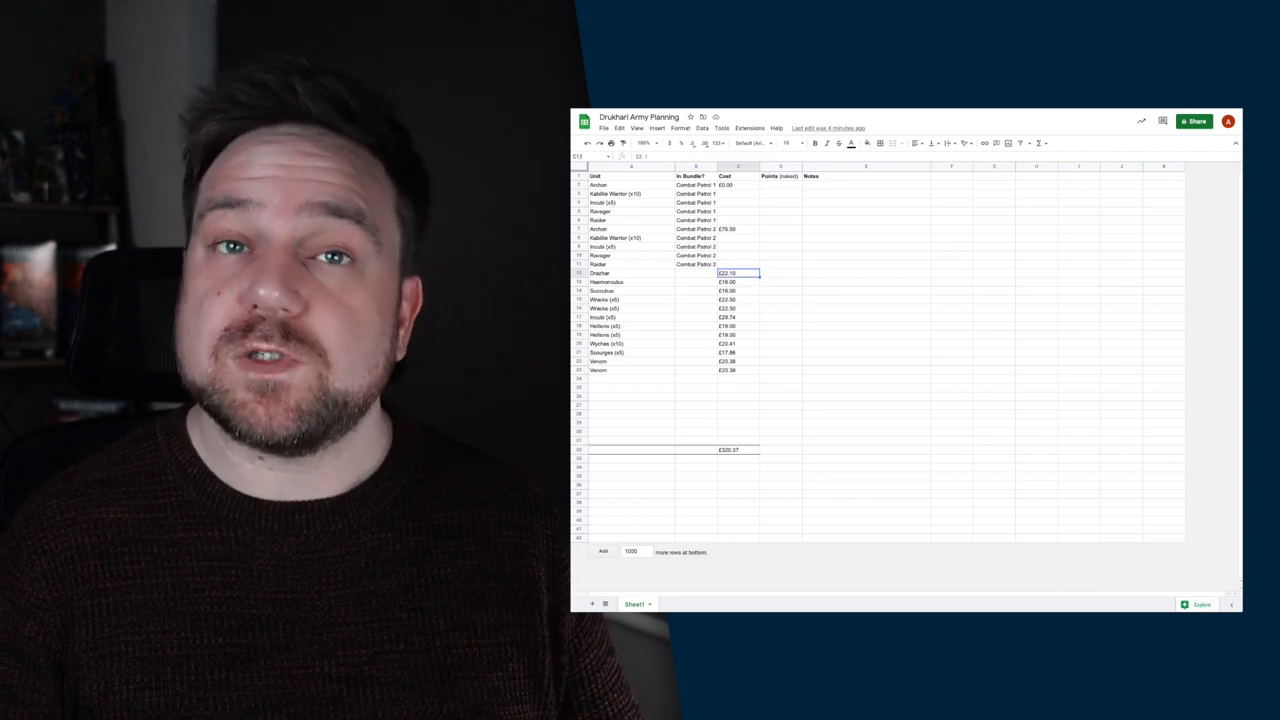
click(737, 281)
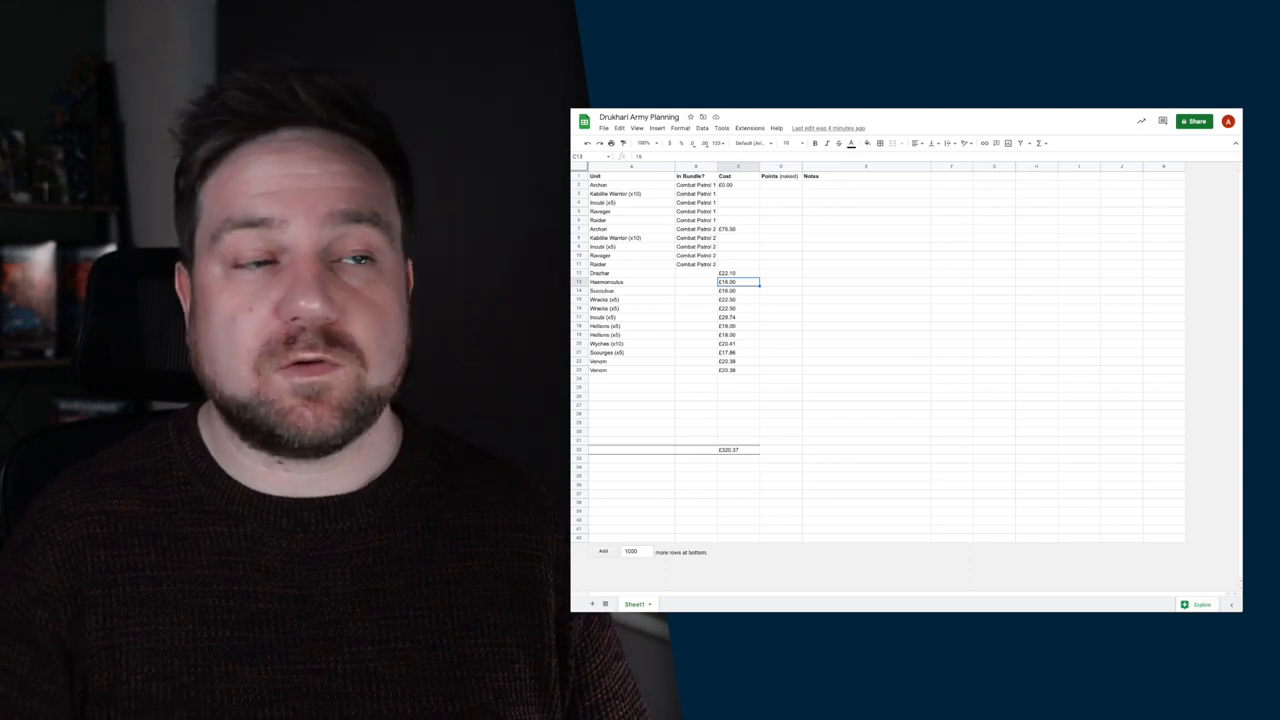
click(695, 282)
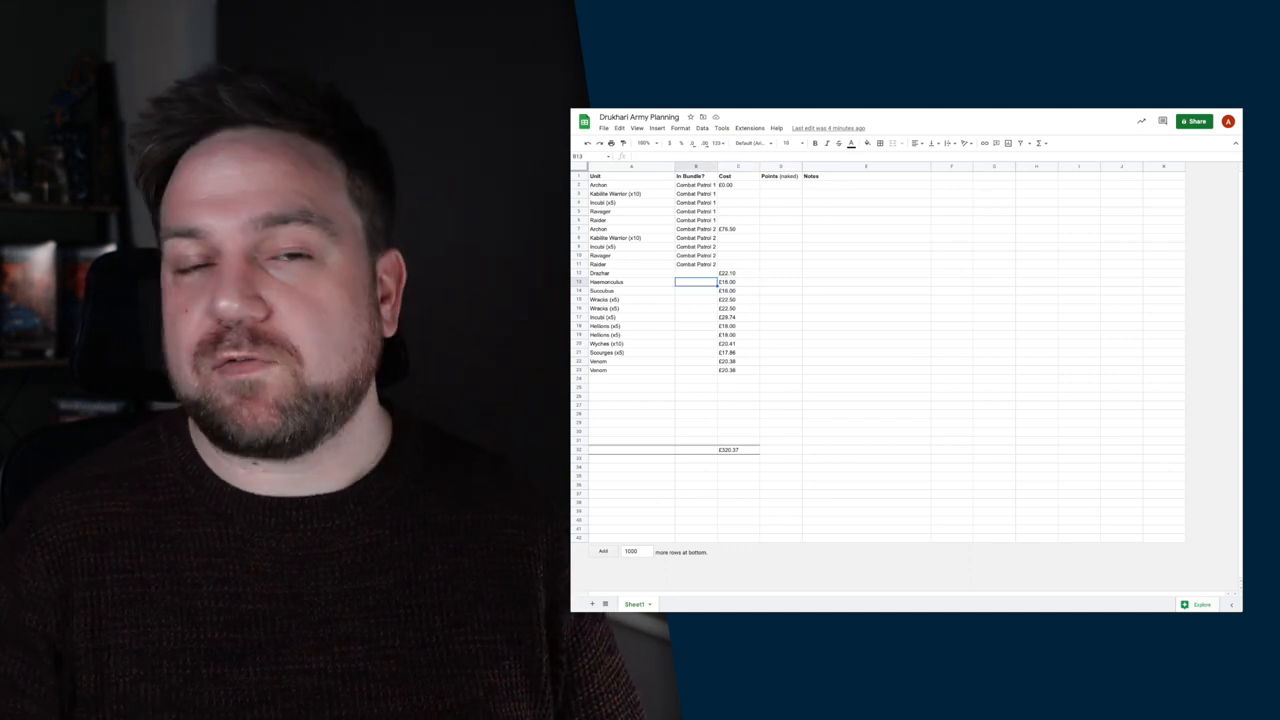
click(631, 281)
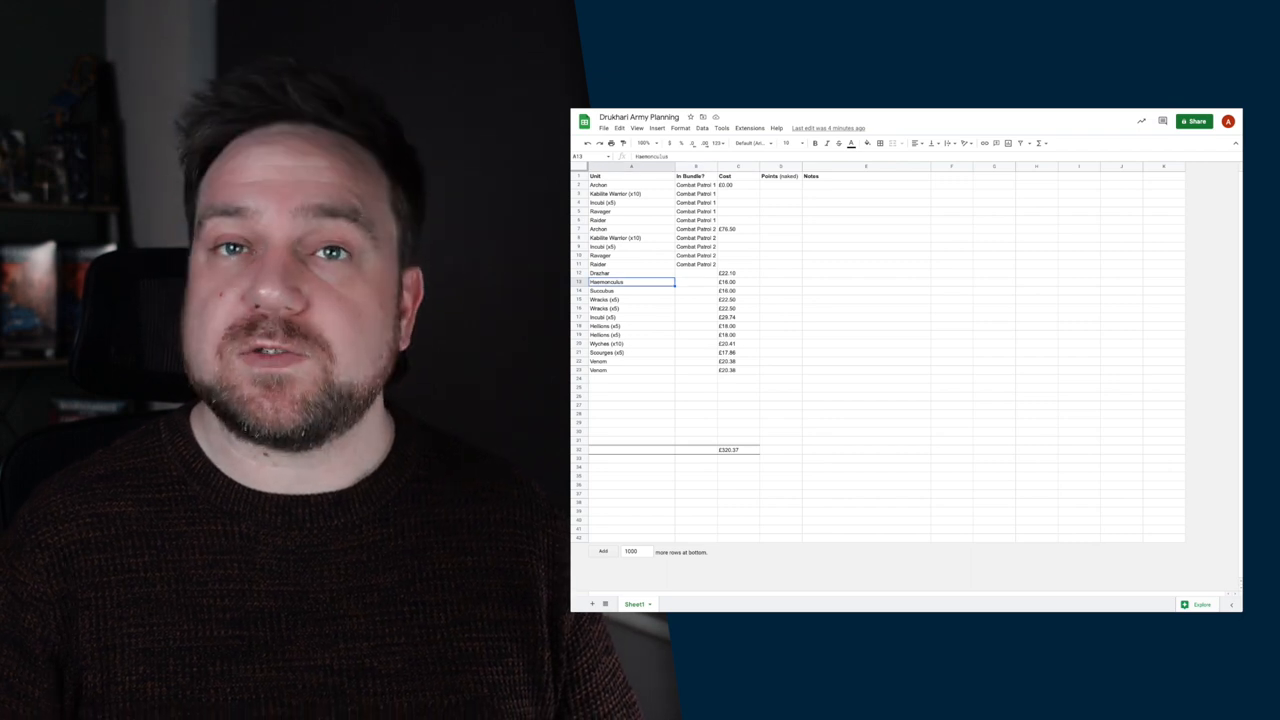